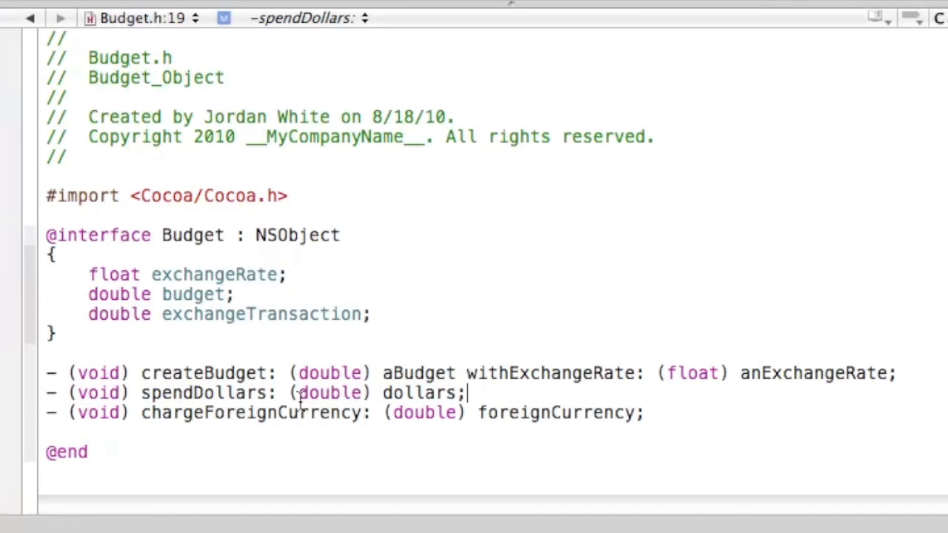
Change the spendDollars parameter type in Budget.h from double to NSNumber *
double_click(329, 392)
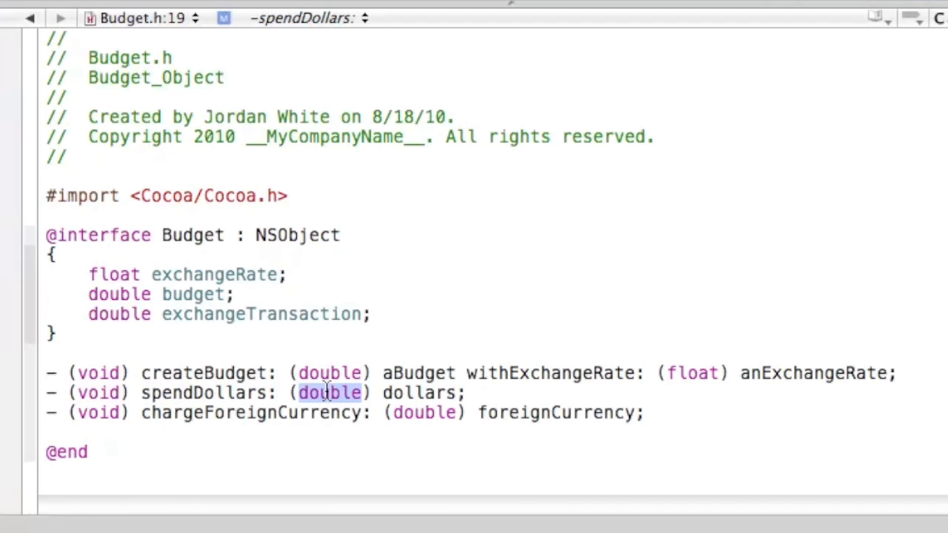
type("NS")
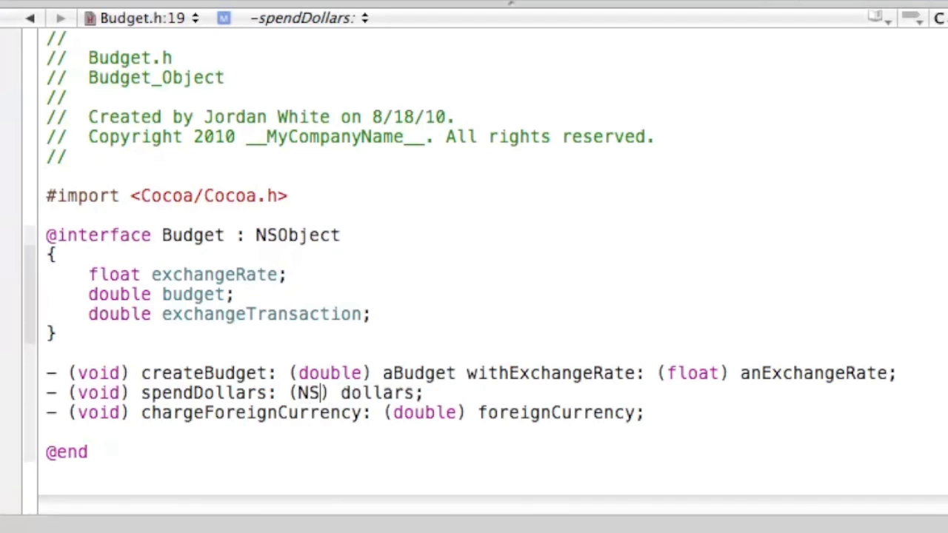
type("Number *")
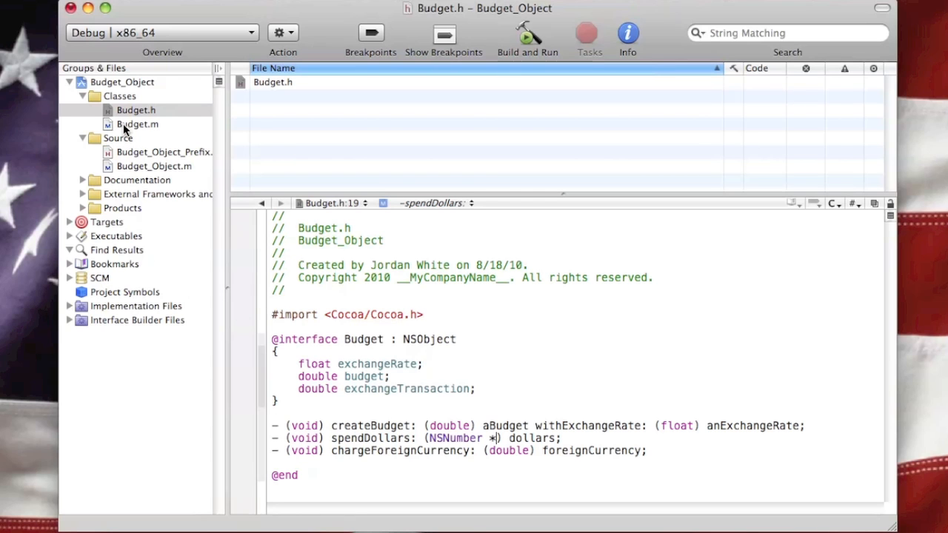
In Budget.m, make spendDollars take NSNumber * and use [dollars doubleValue] in both lines
left_click(137, 123)
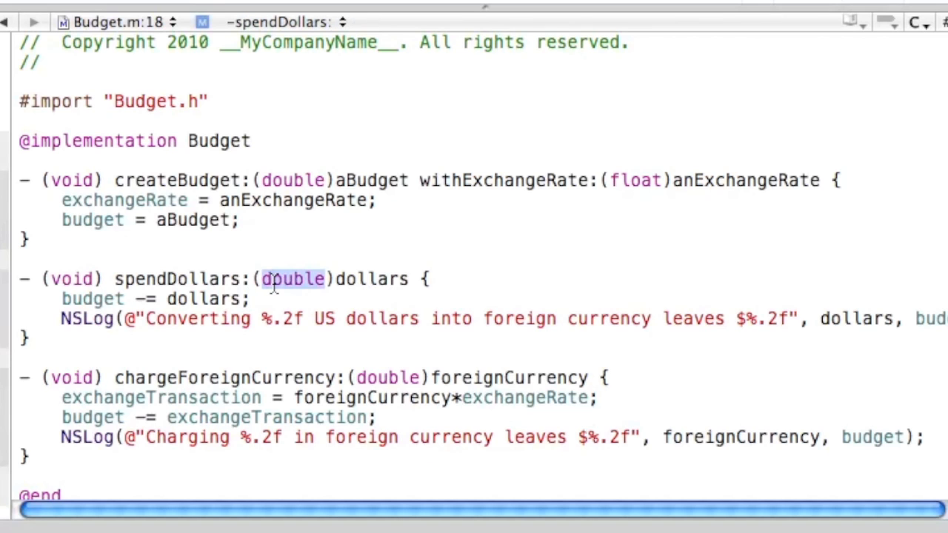
type("NSn")
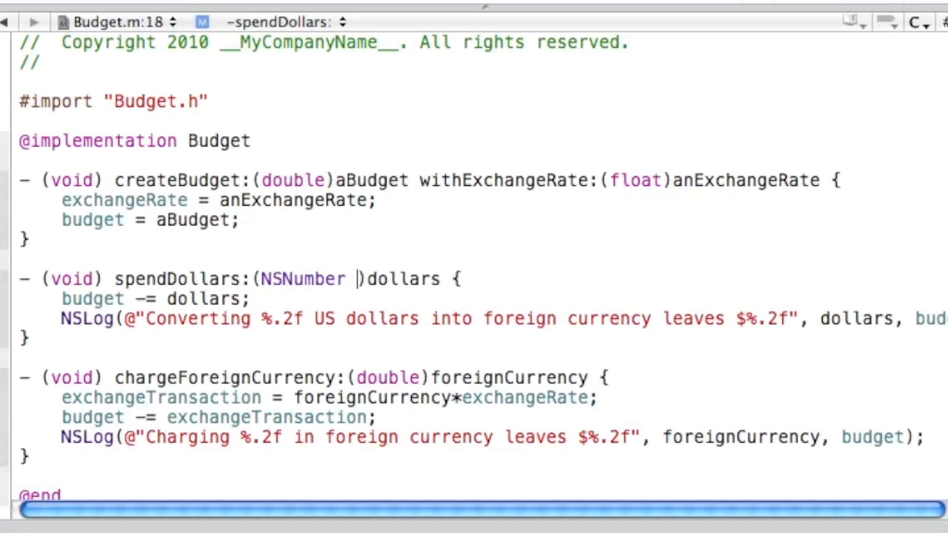
type("*")
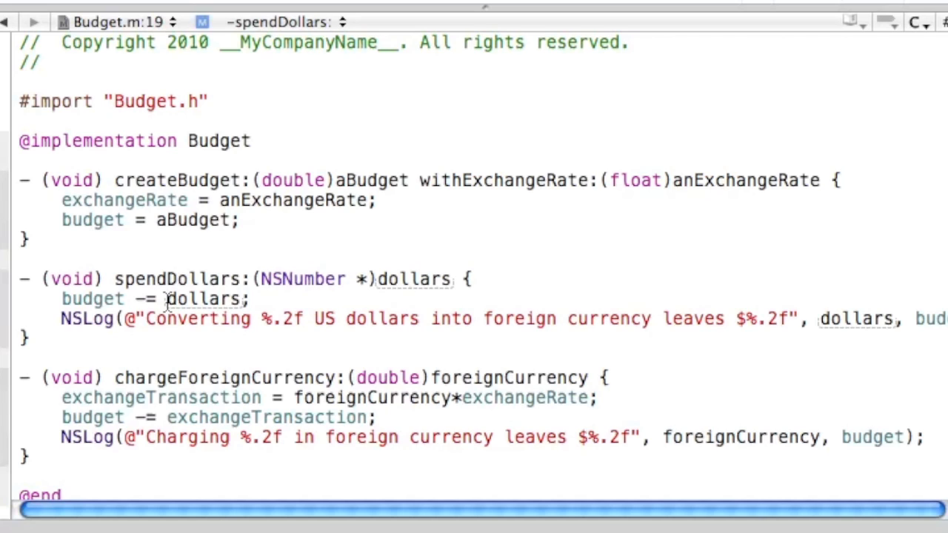
type("[")
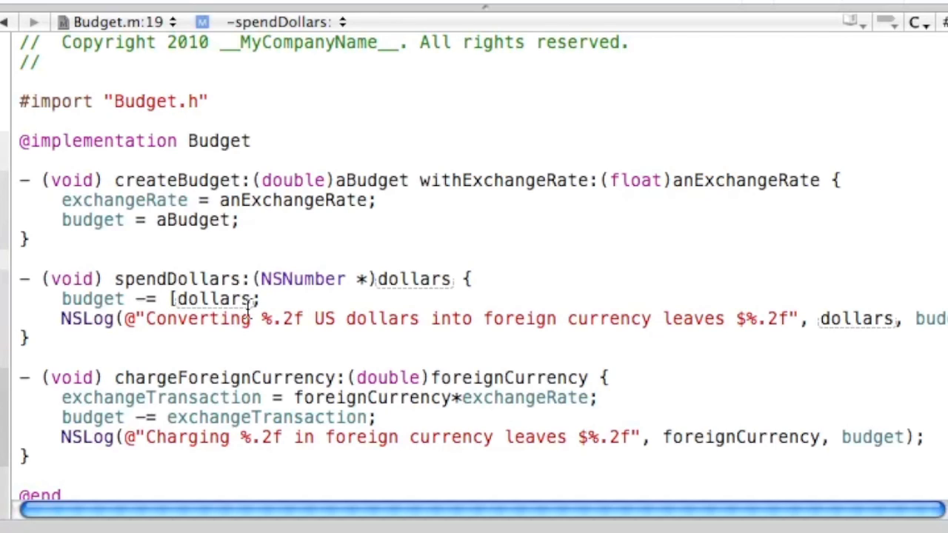
mouse_move(250, 299)
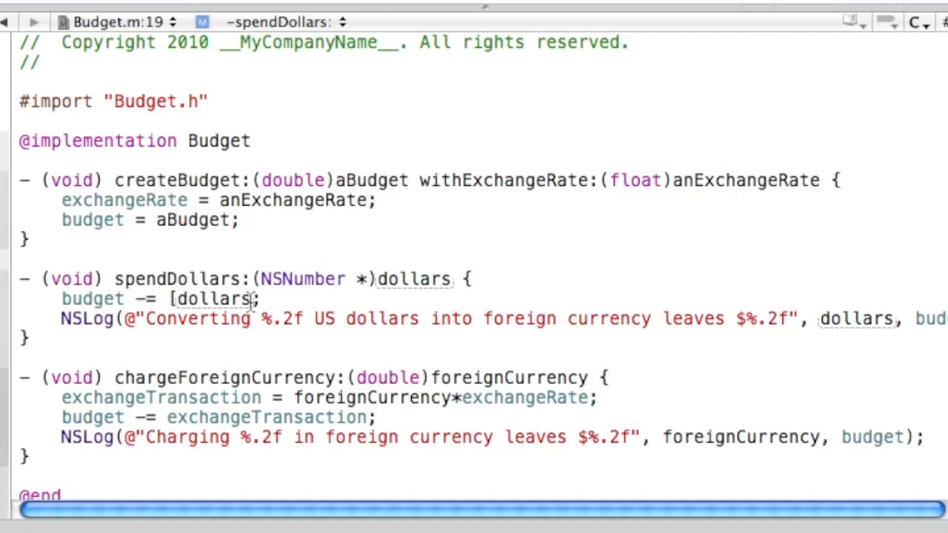
type("doubleValue]")
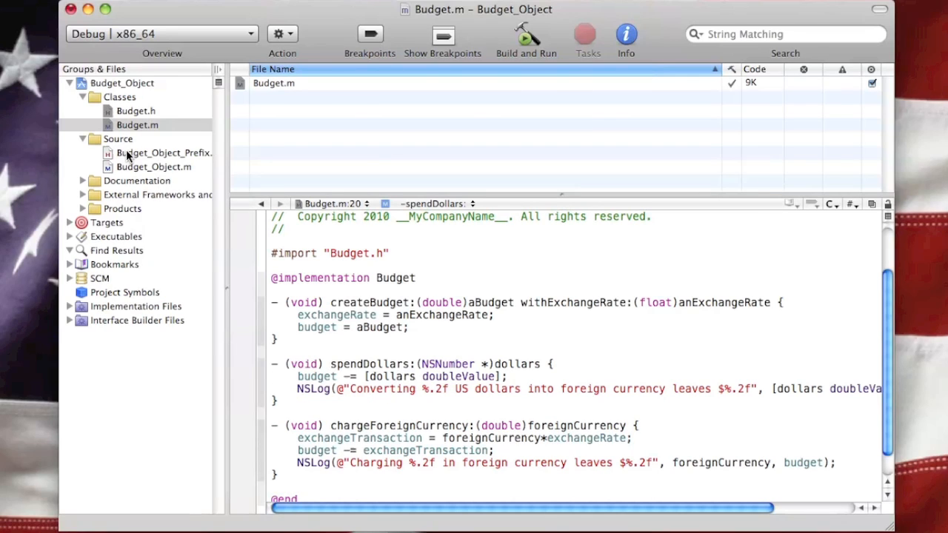
Open Budget_Object.m and comment out the double numberDollarsInEurope line
left_click(137, 124)
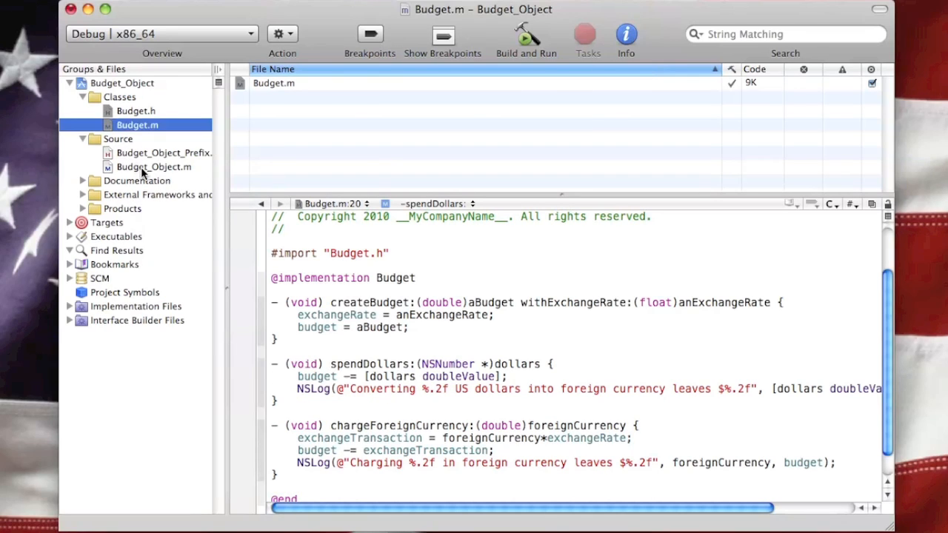
left_click(154, 167)
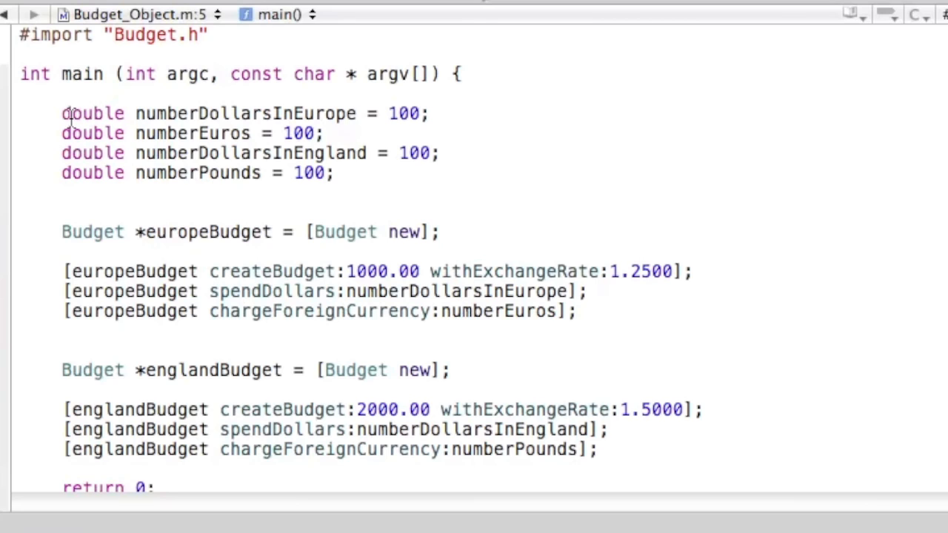
type("//")
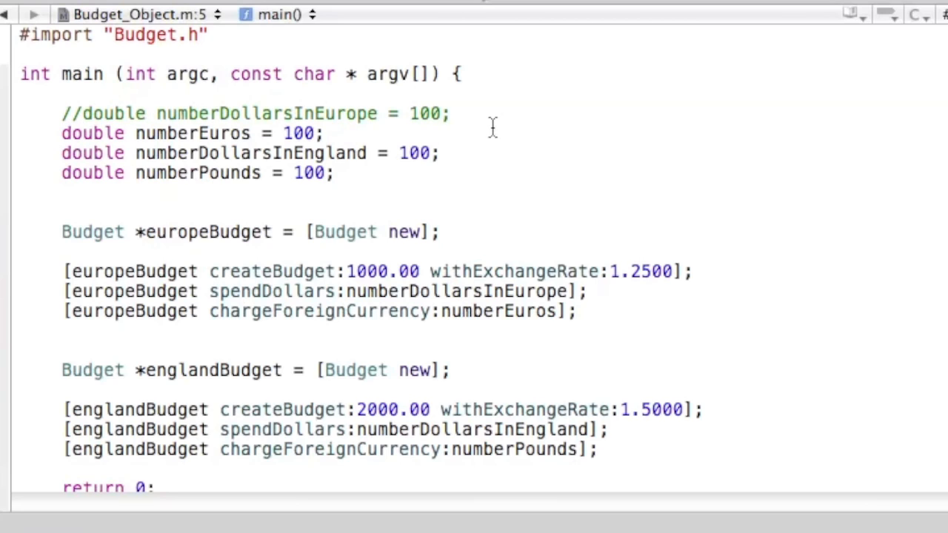
Declare NSNumber *numberDollarsInEurope = [[NSNumber alloc] initWithDouble:100.00] using code completion
type("NSn")
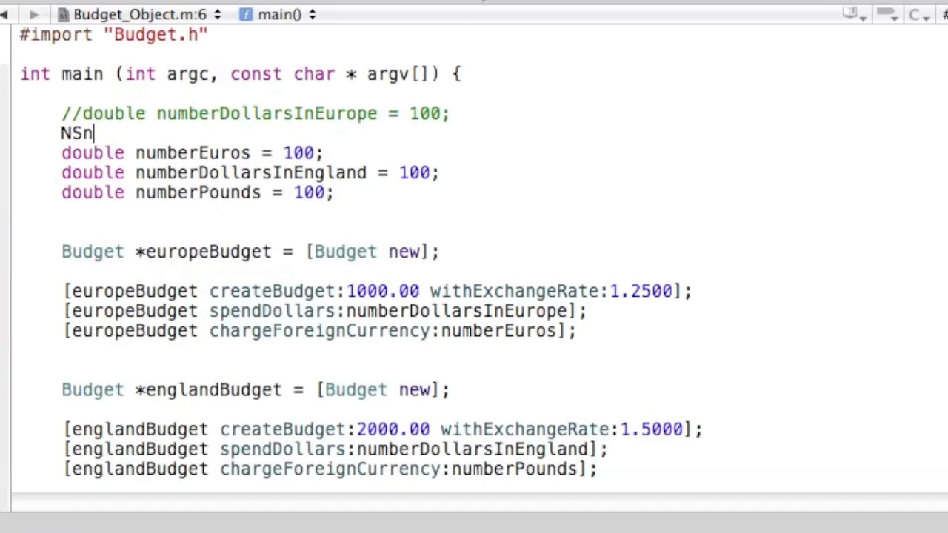
type("umber")
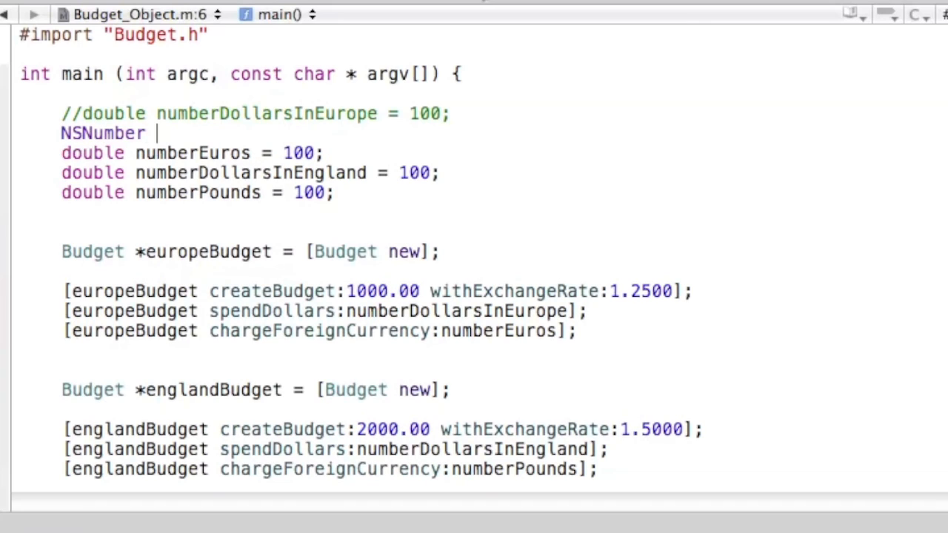
type("*")
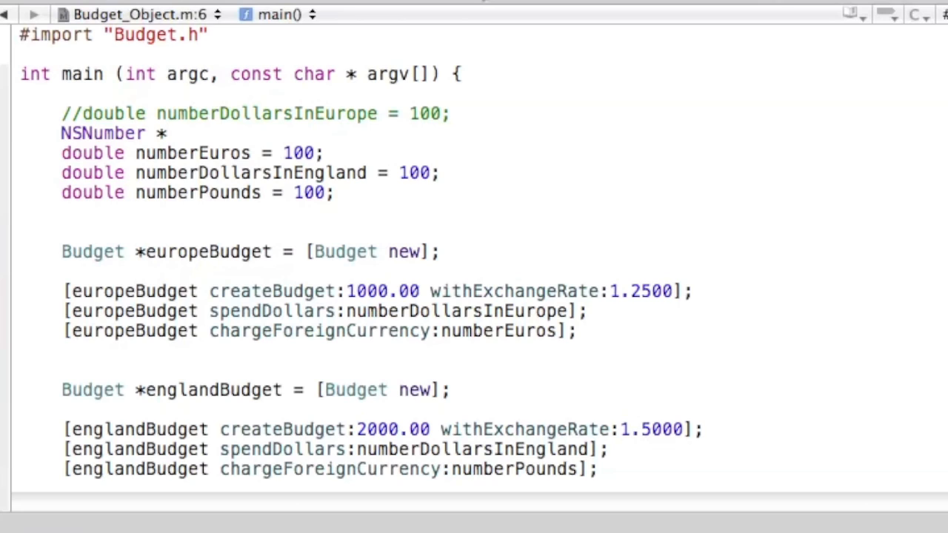
type("numberDollars")
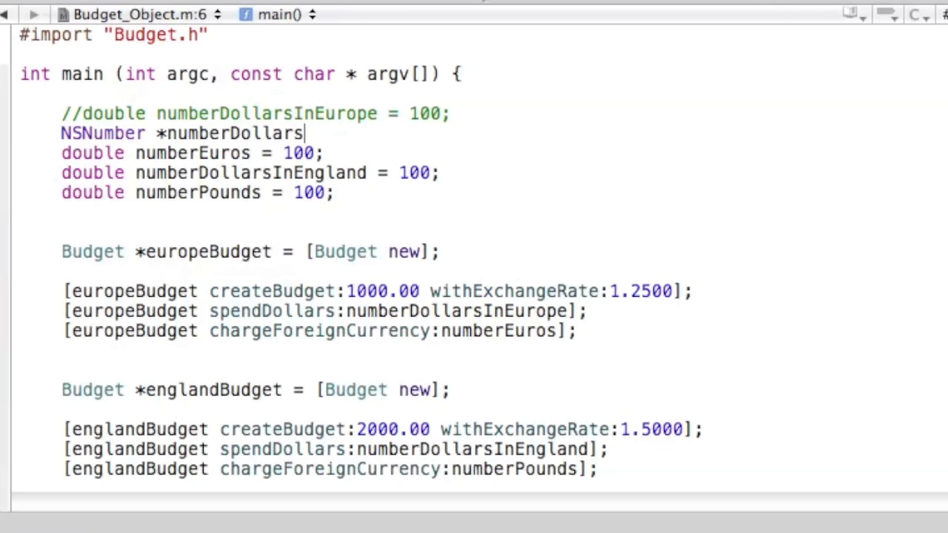
type("InEurope")
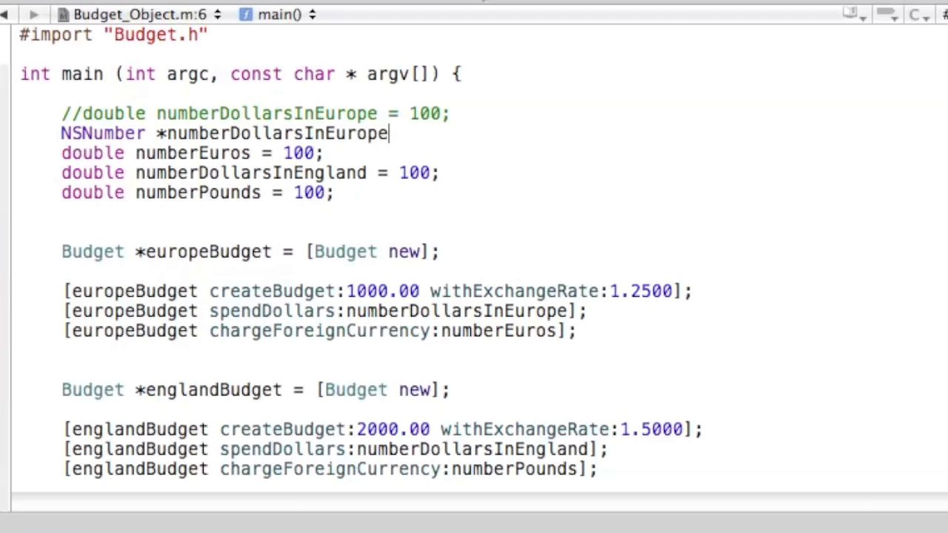
type("= [[")
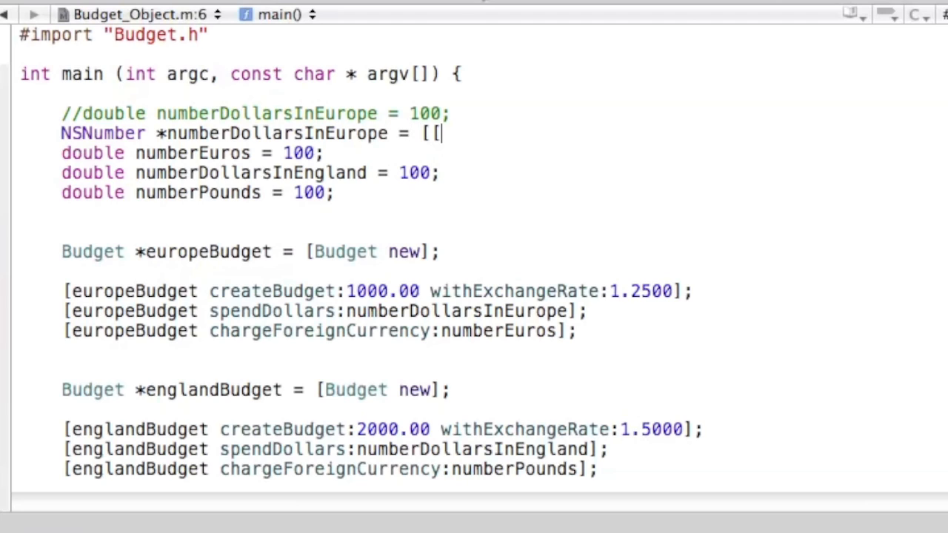
type("NSn")
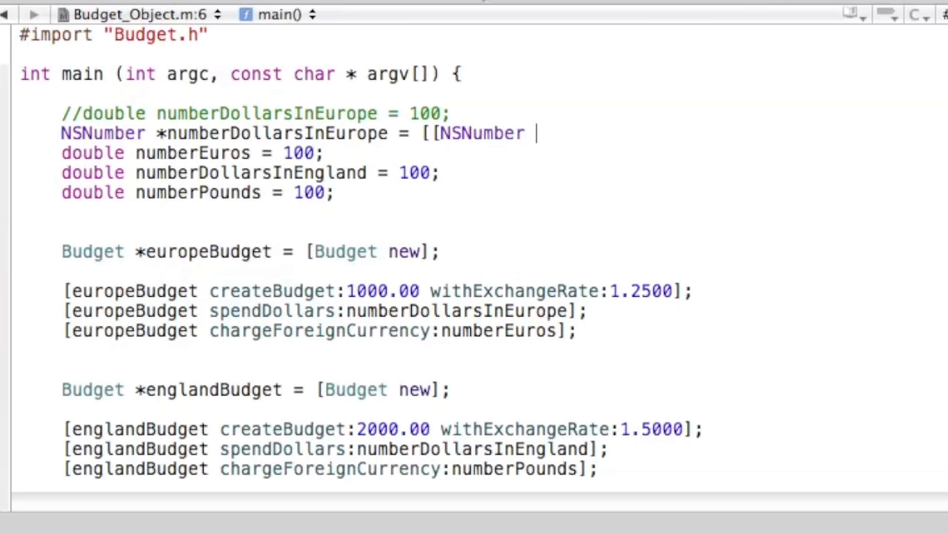
type("alloc]")
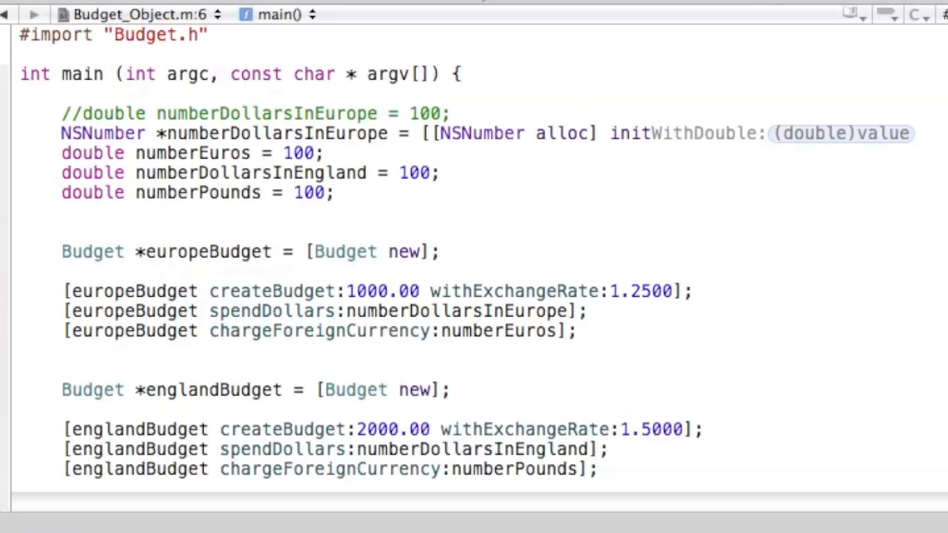
double_click(840, 134)
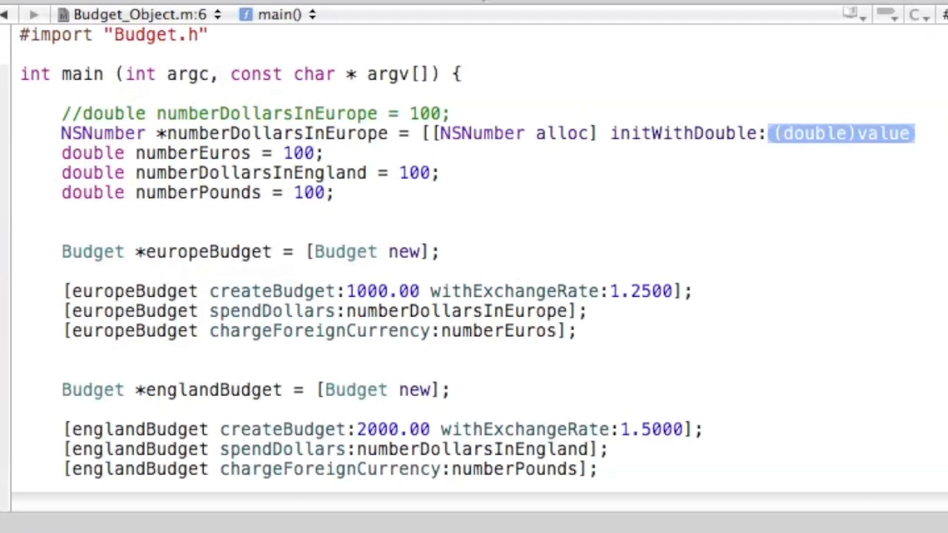
type("100.00];")
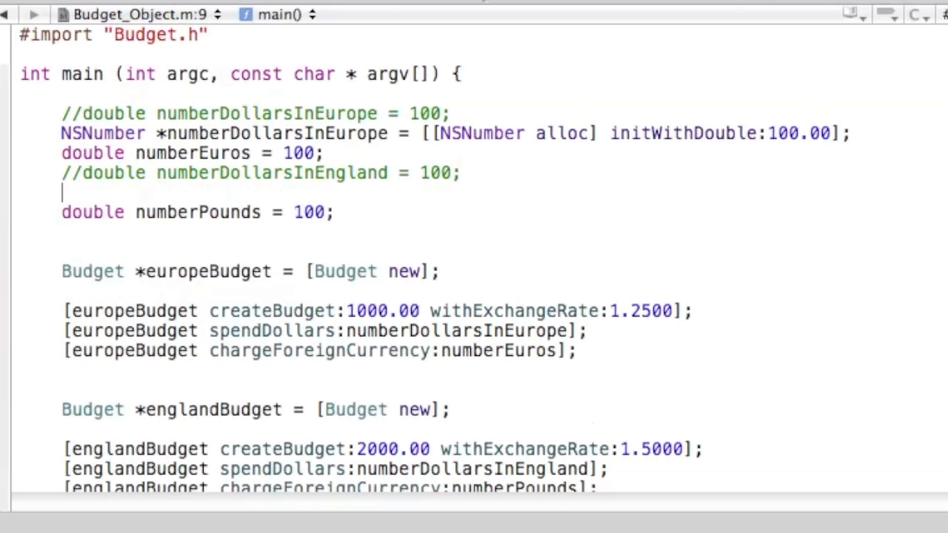
Declare NSNumber *numberDollarsInEngland = [[NSNumber alloc] initWithDouble:100.00]; below the commented double line
type("NSNumber")
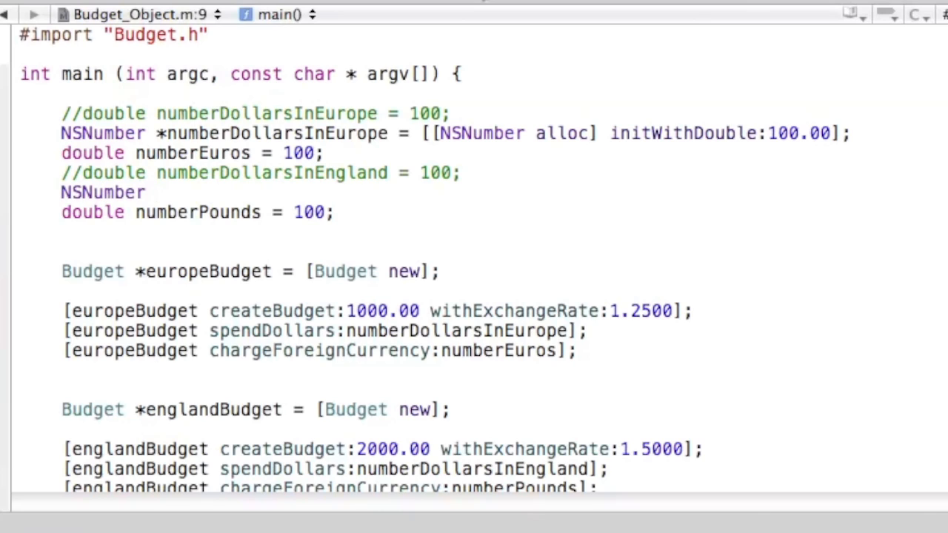
type("*numberD")
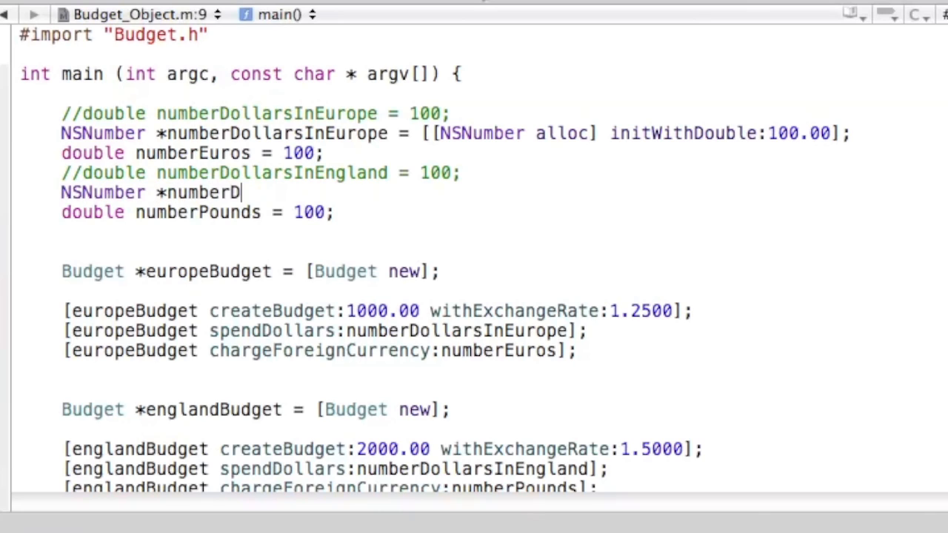
type("ollarsInEngla")
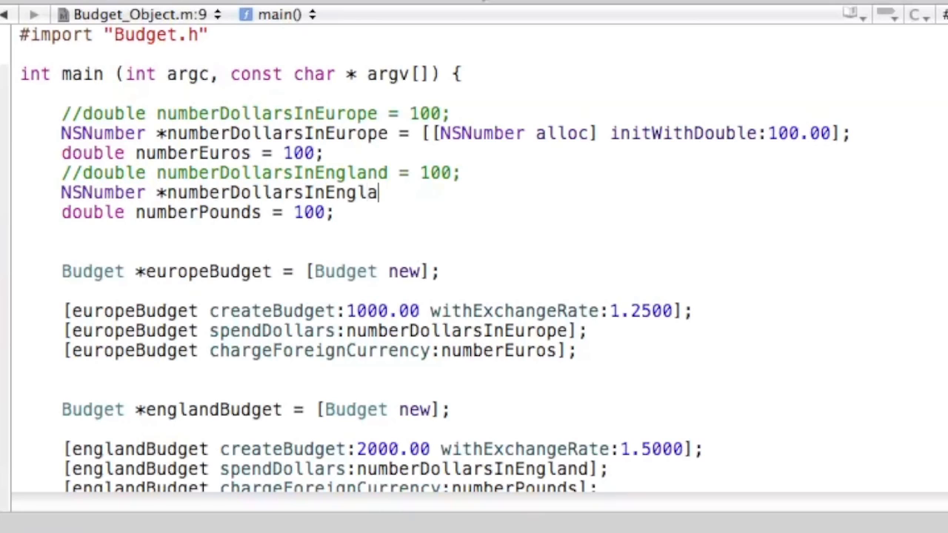
type("nd = [[")
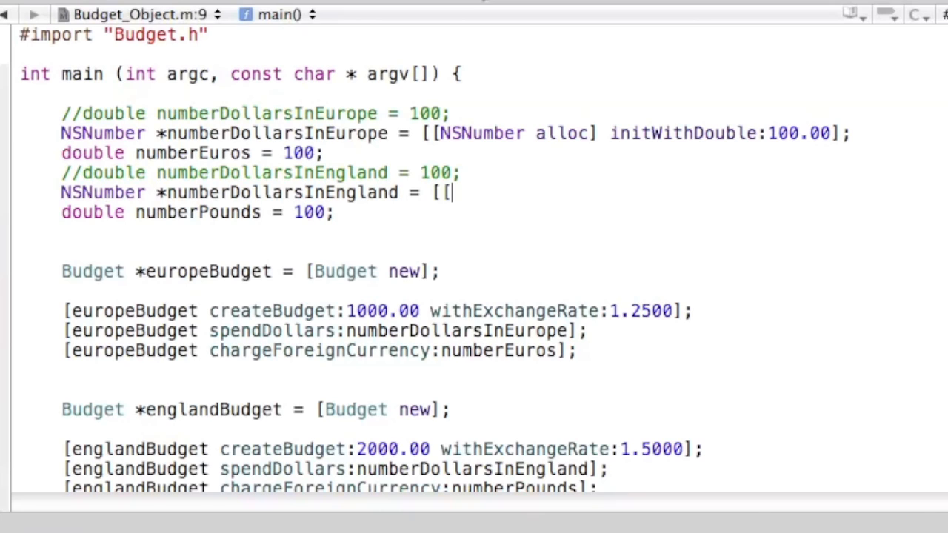
type("NSNu")
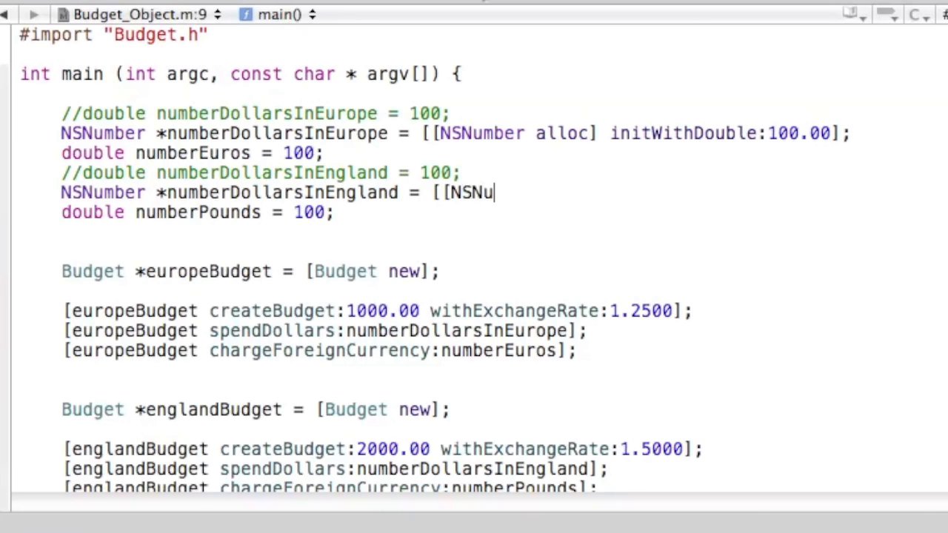
type("mber alloc] initWithDouble:")
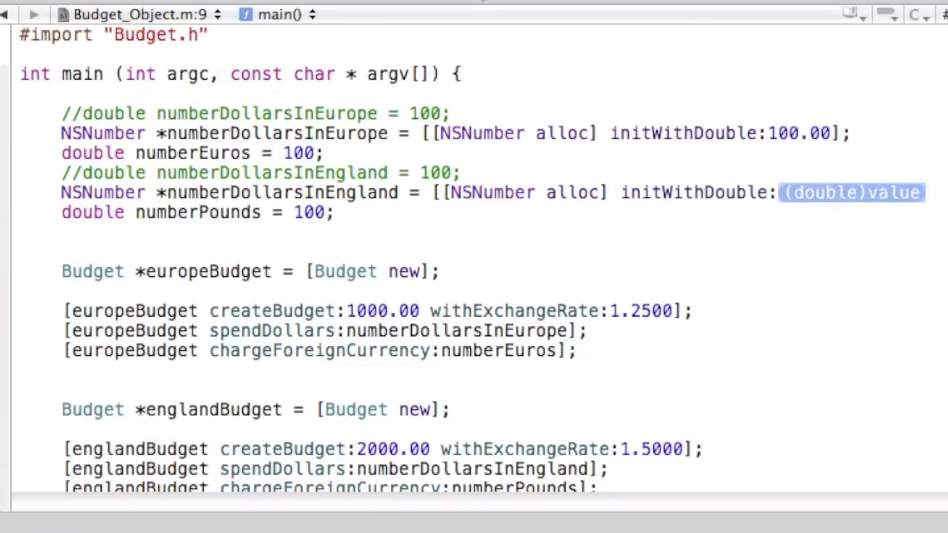
type("100.0")
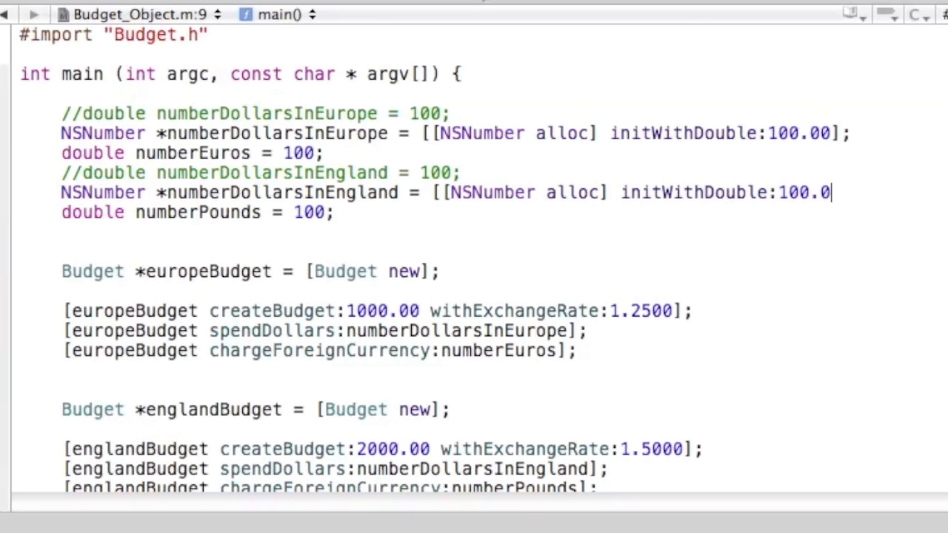
type("0];")
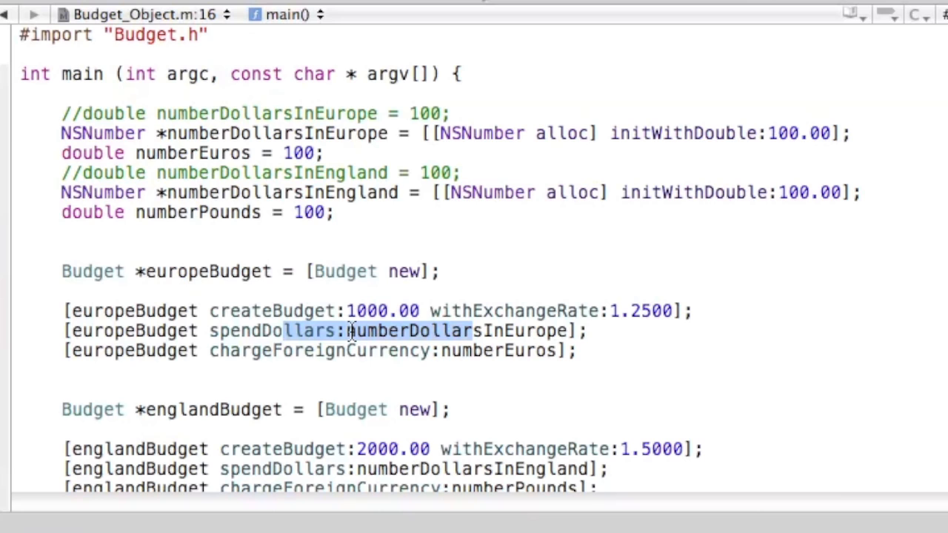
Add NSNumber *myNumber = [[NSNumber alloc] initWithDouble:107.59]; above return 0
scroll("down", 3)
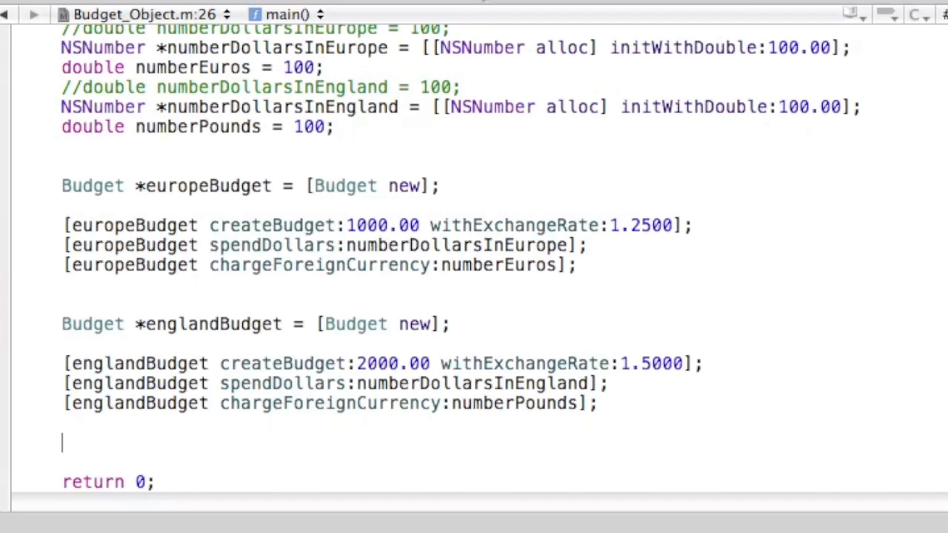
type("NS")
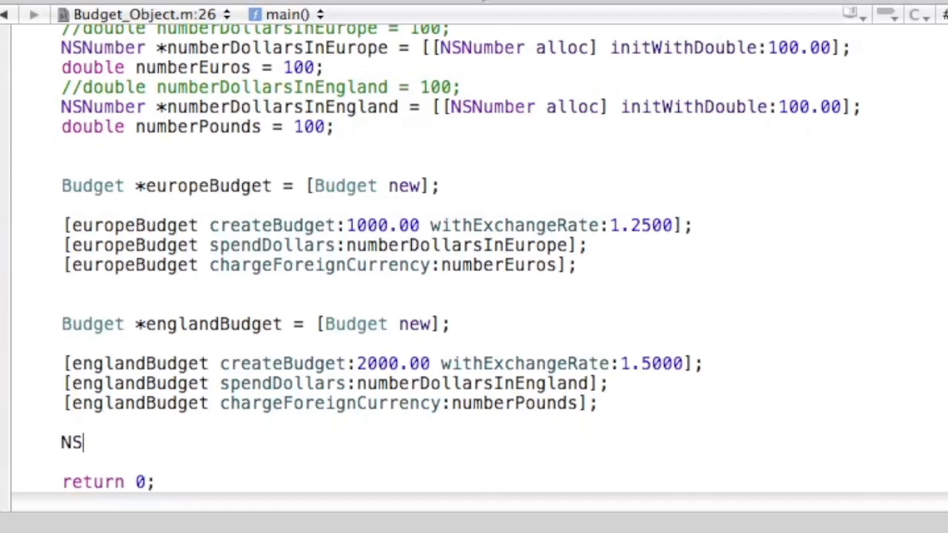
type("Number")
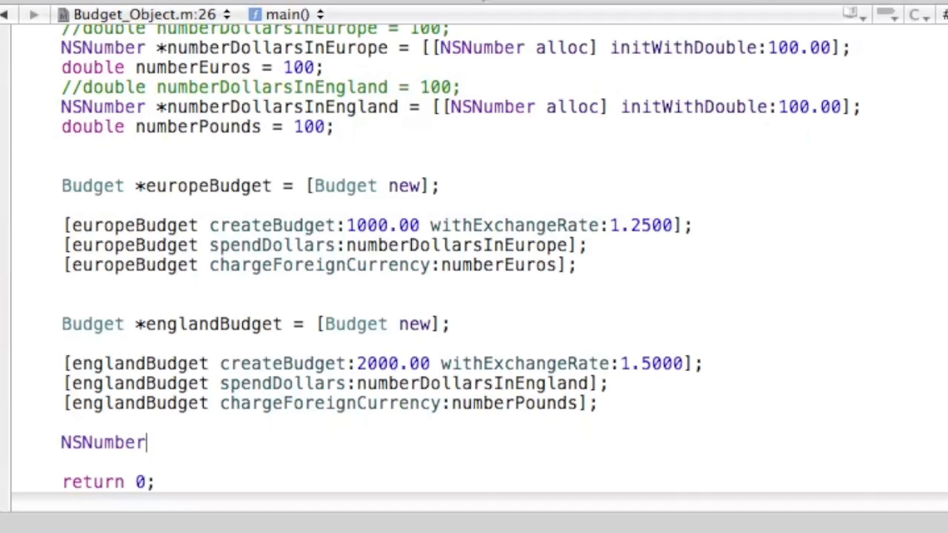
type("*myNu")
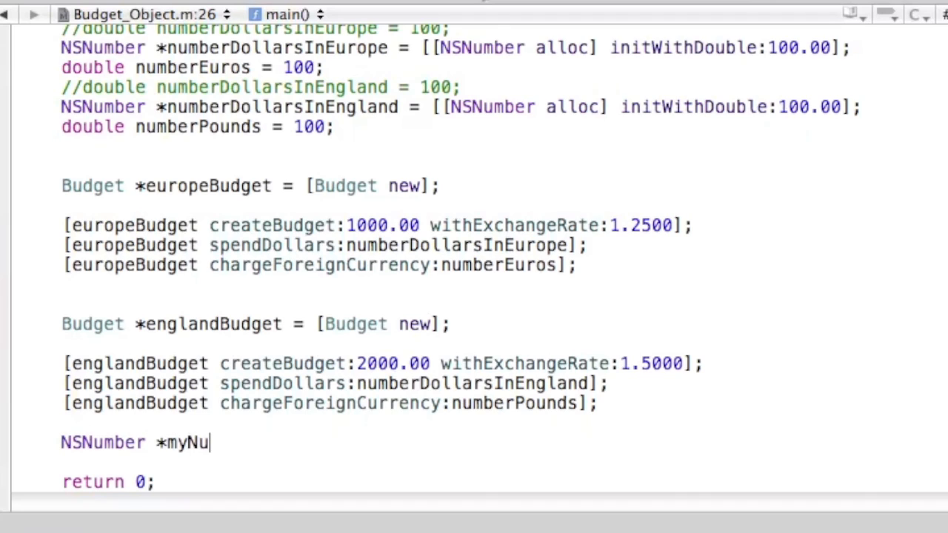
type("mber =")
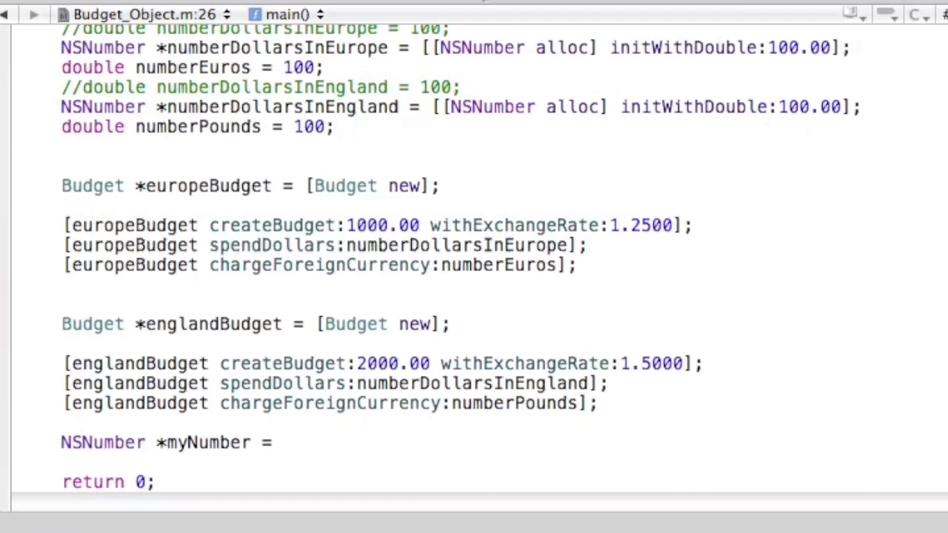
type("[[NSnu")
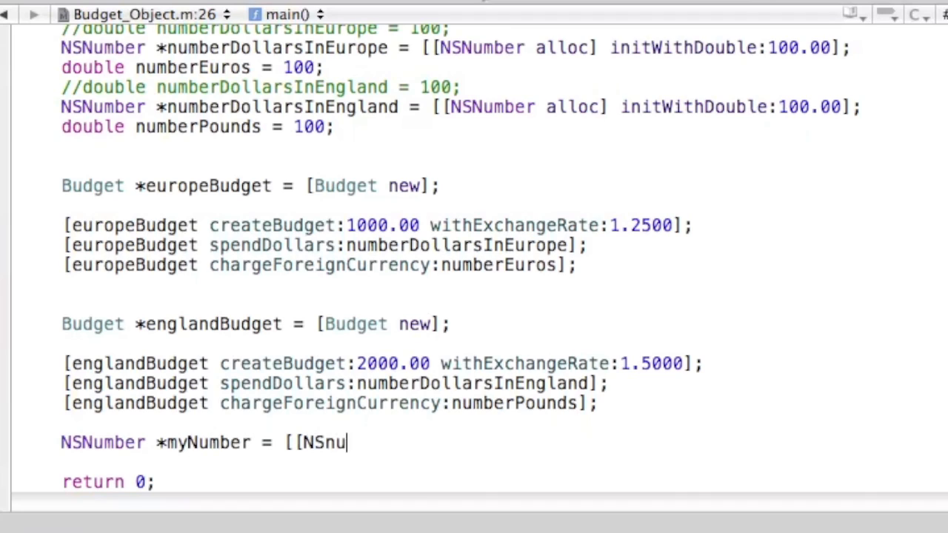
type("NSNumber alloc] initWithDouble:")
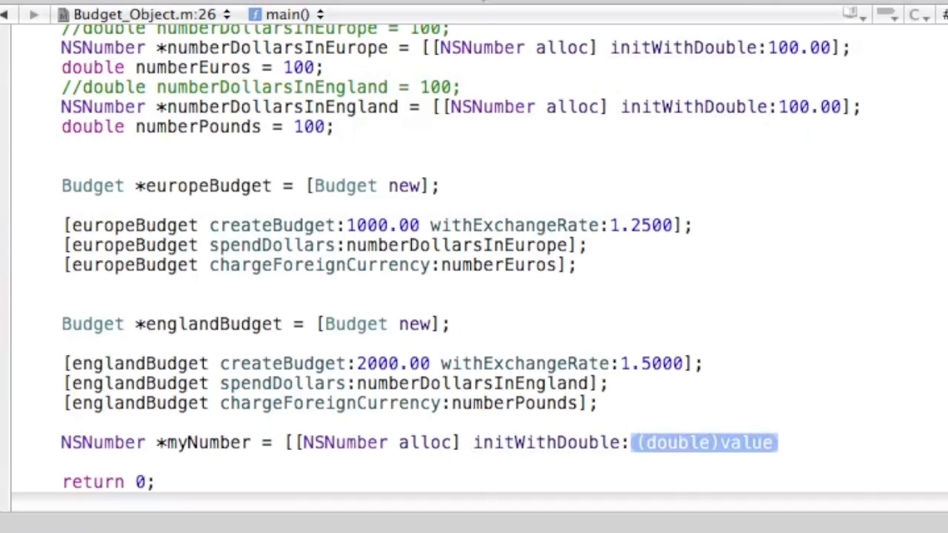
type("107.59];")
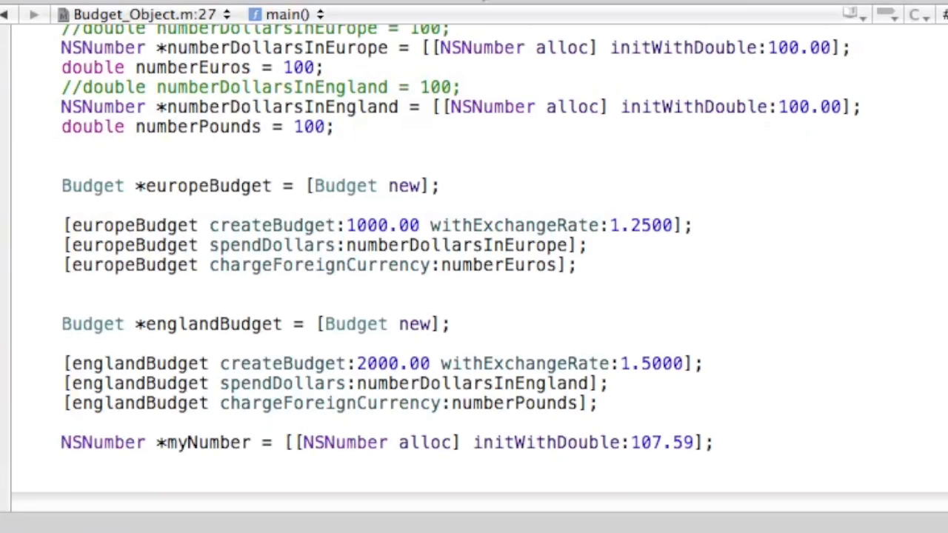
scroll("down", 3)
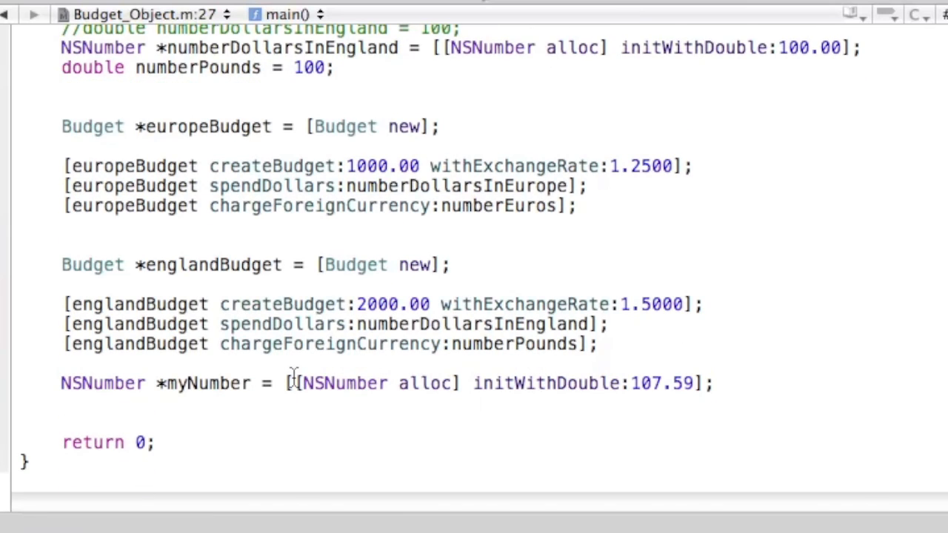
Add an NSLog printing "My number" with %.2f directly from myNumber
type("NSLog(")
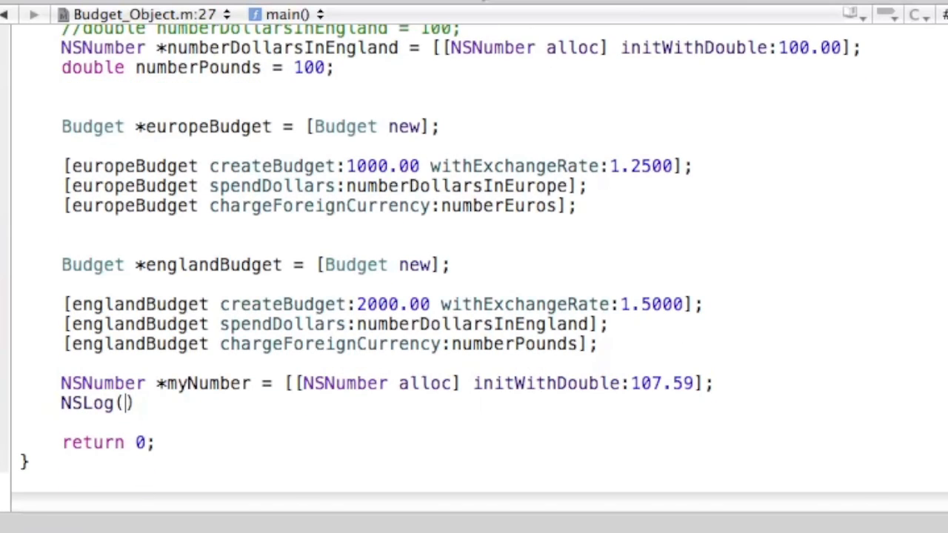
type("@\"")
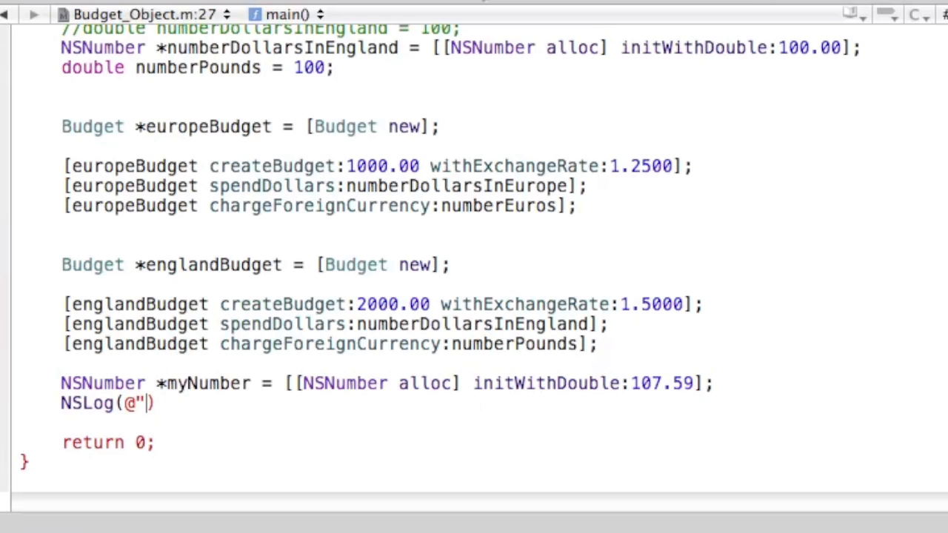
type("M")
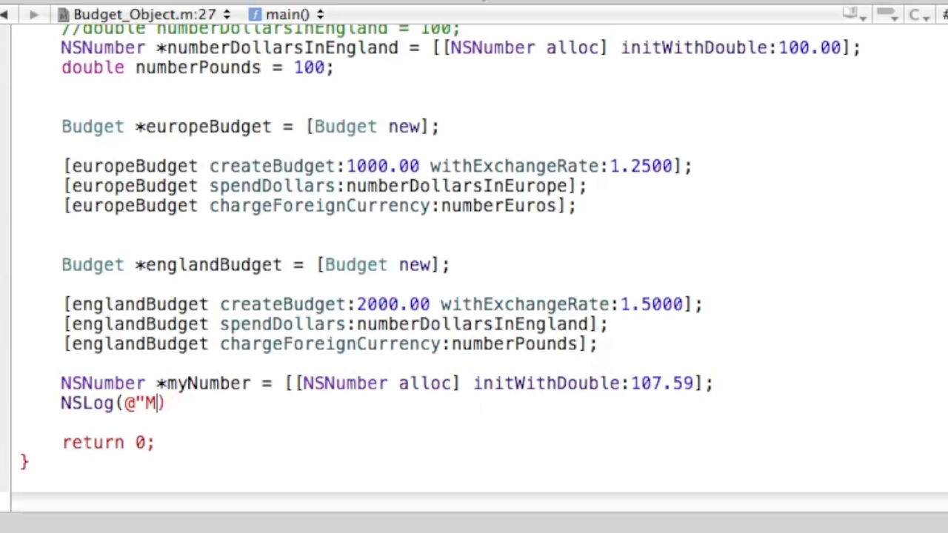
type("y number as is =")
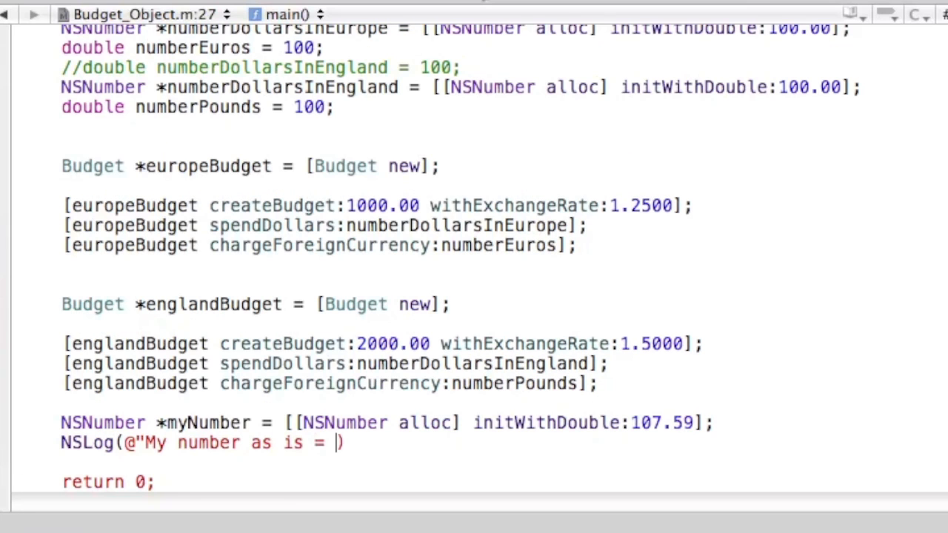
type("%.2")
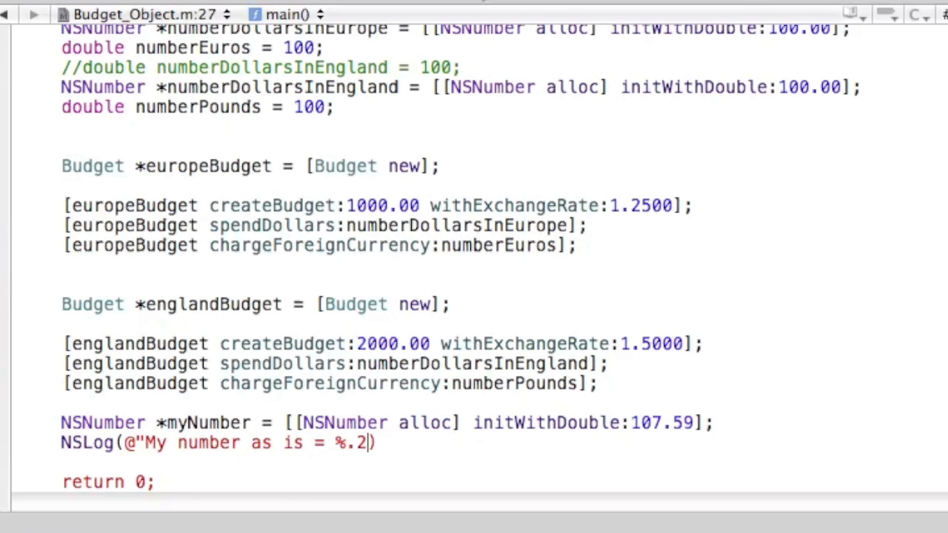
type("f\",")
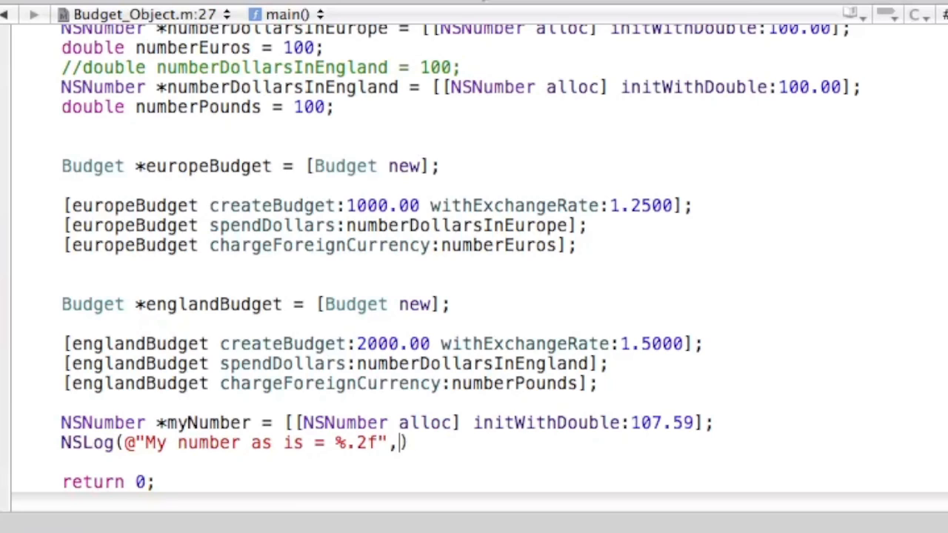
type("\" \"")
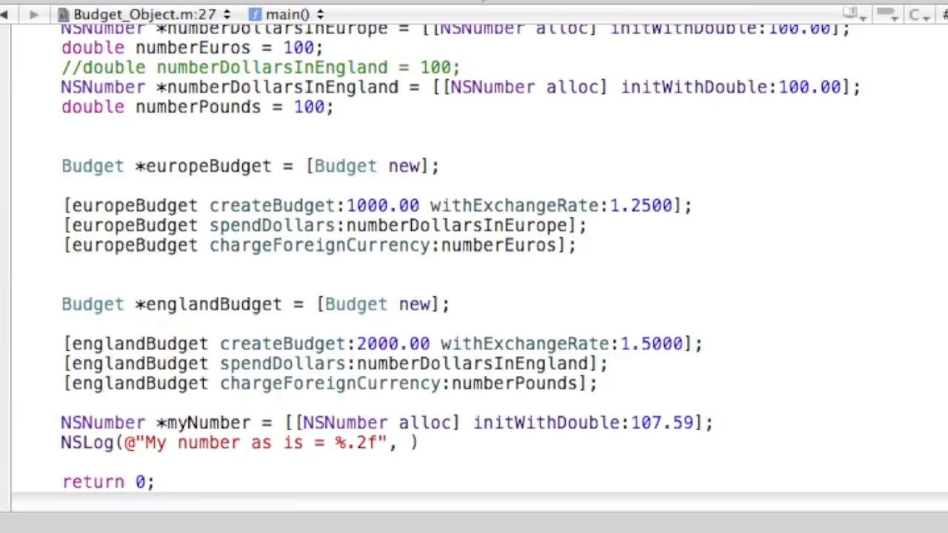
type("myNumber")
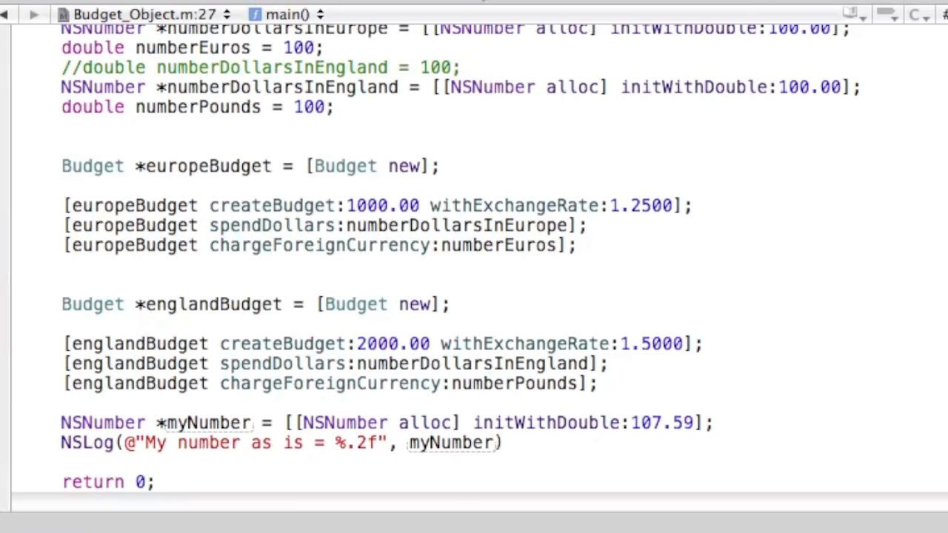
key("return")
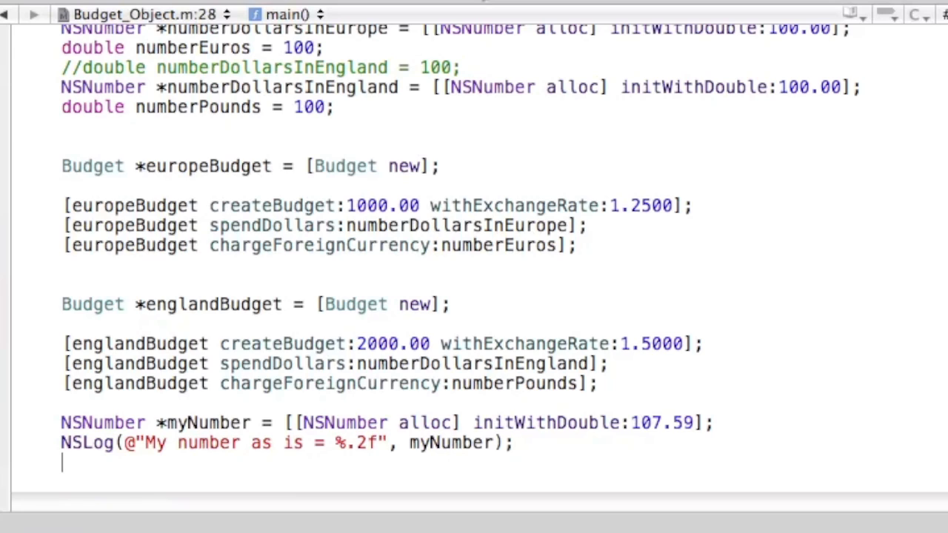
Add a second NSLog printing myNumber with %.2f via [myNumber doubleValue]
type("NSLog(NSString *format")
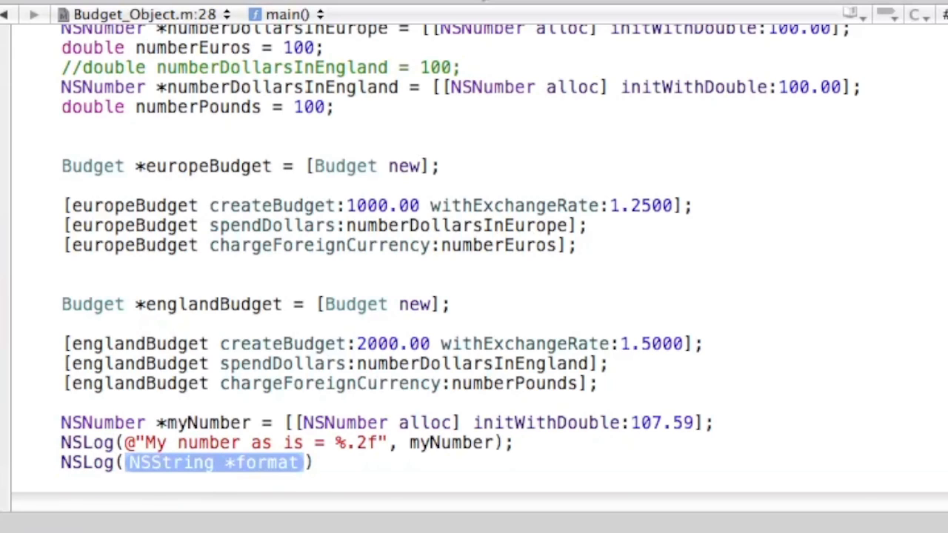
type("@\"My number as a doulb")
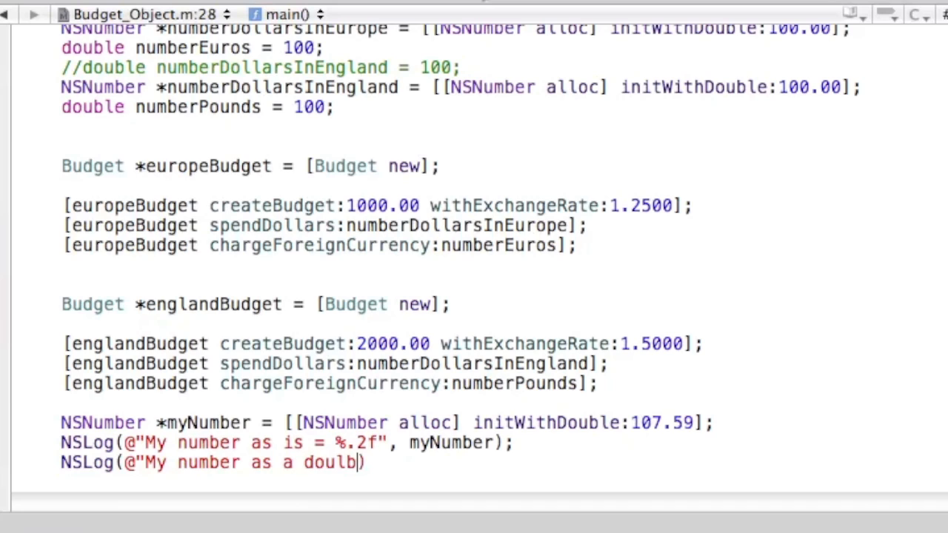
key("BackSpace")
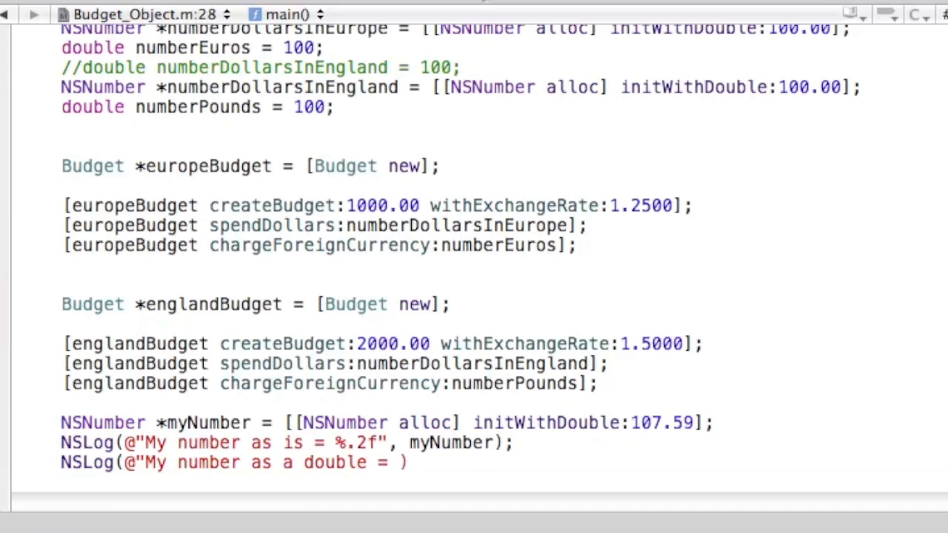
type("%")
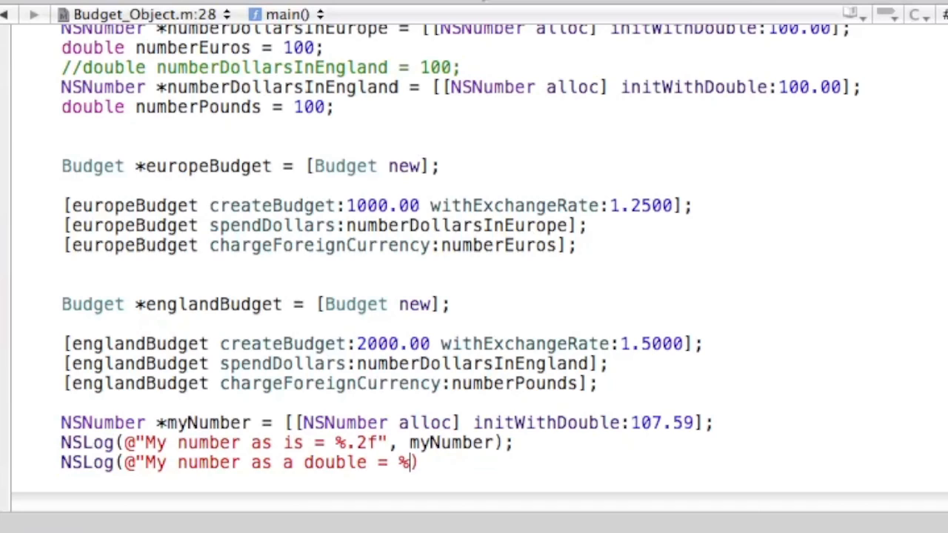
type(".2")
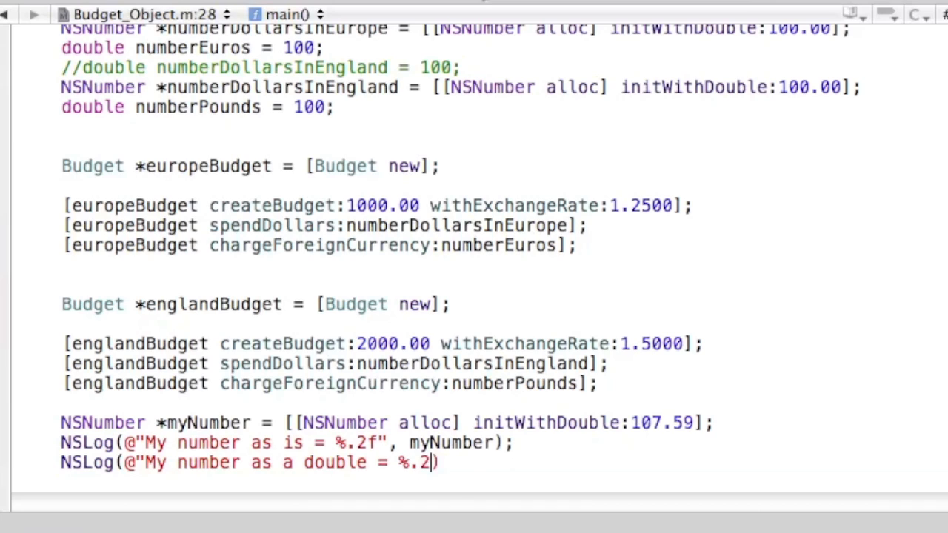
type("f\", [")
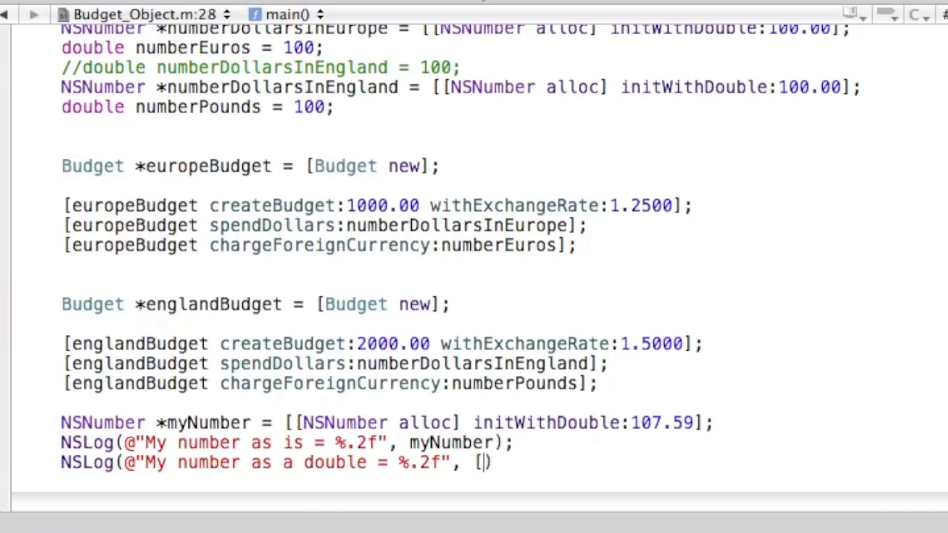
type("myNumber)")
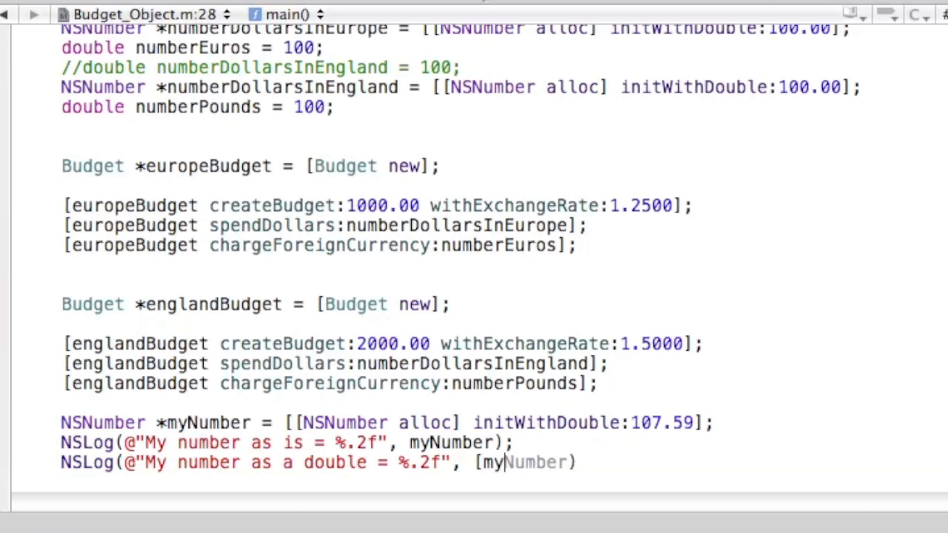
type("doubleValue]")
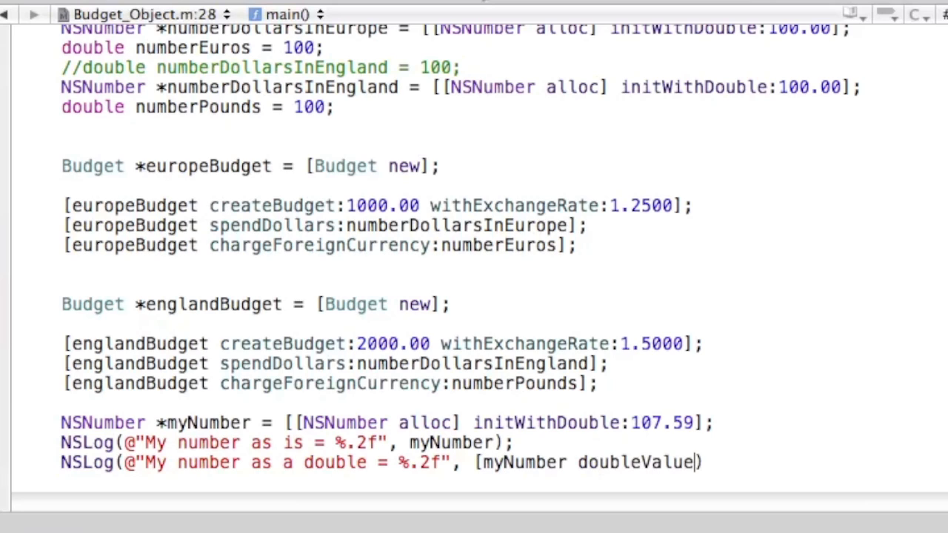
type(")]")
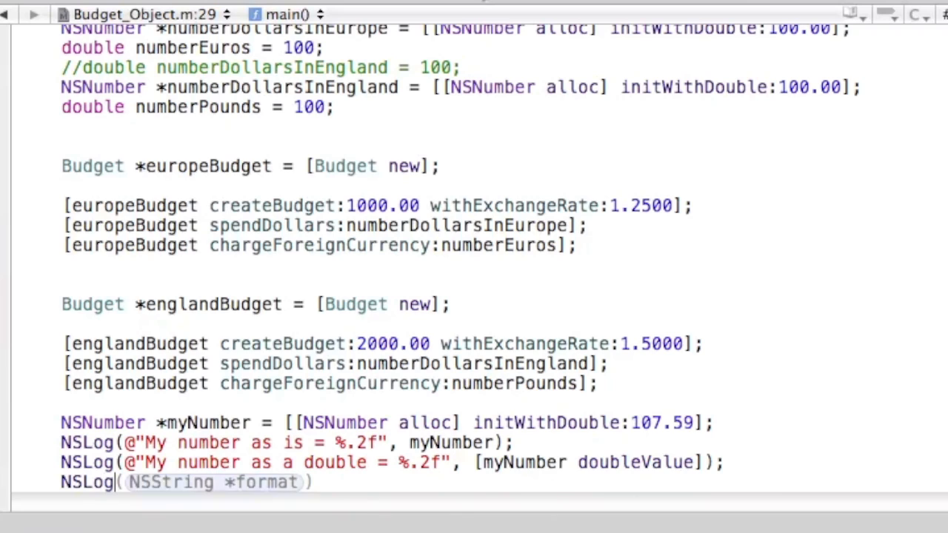
Write an NSLog printing "My number as an integer" with %i and [myNumber intValue]
type("@\"My number as a )")
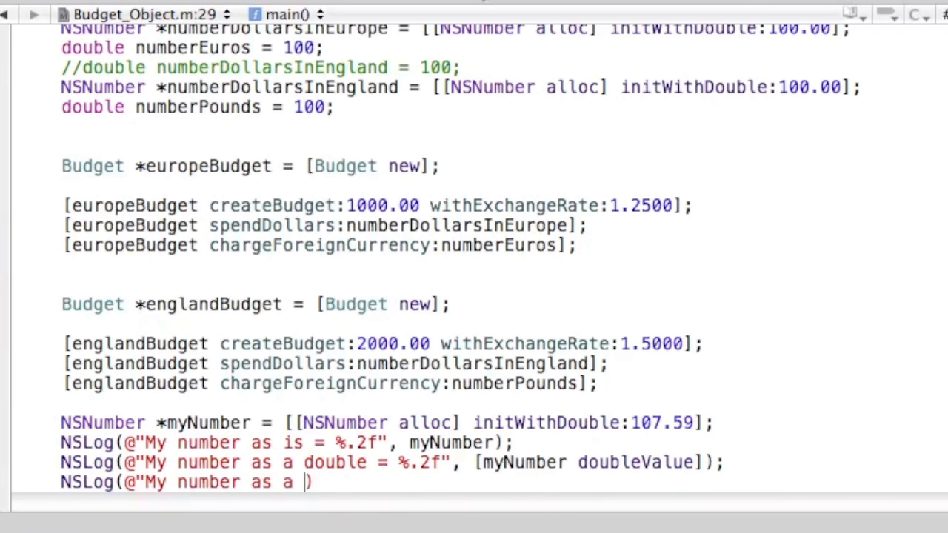
type("n integ")
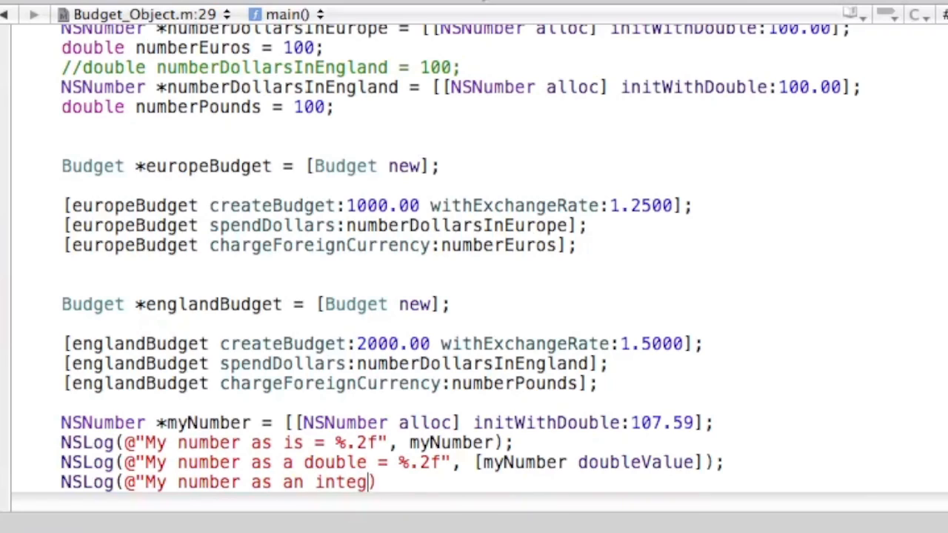
type("er =")
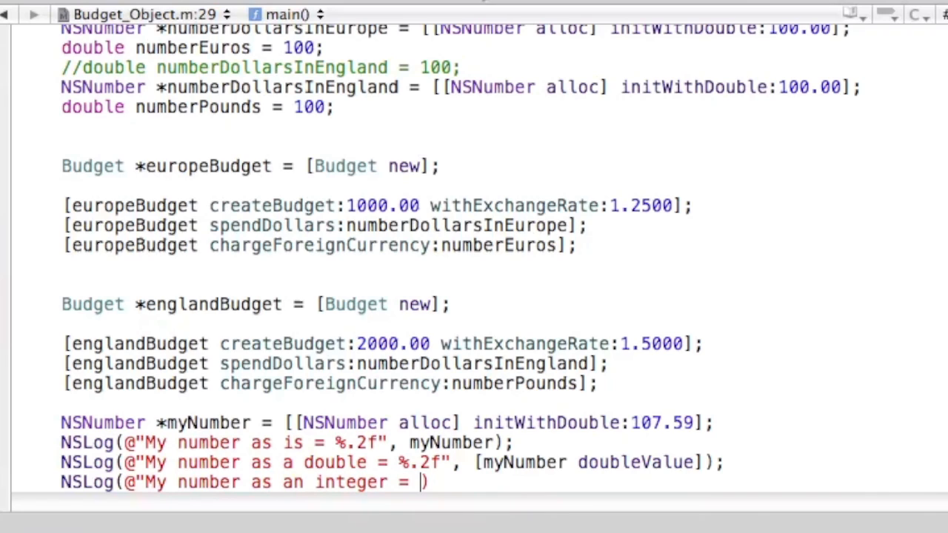
type("%i")
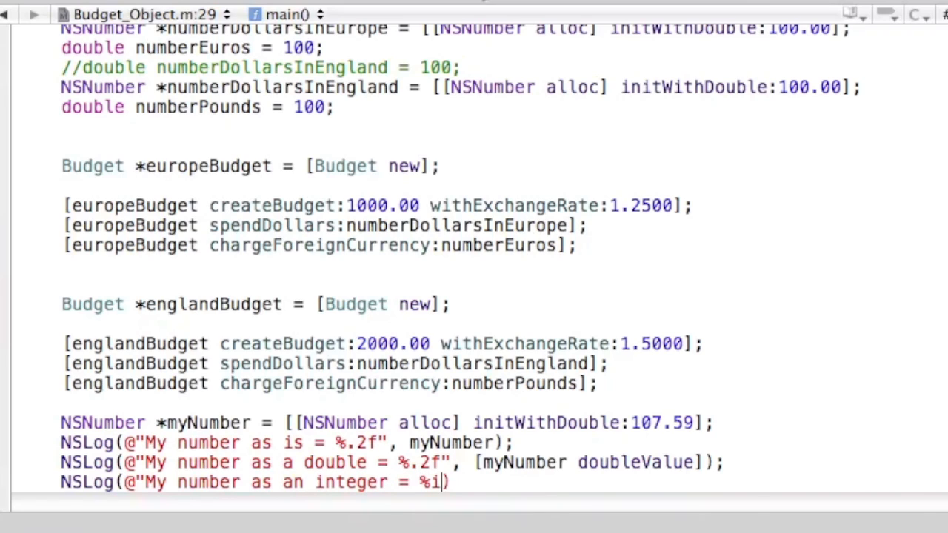
type("\", \"")
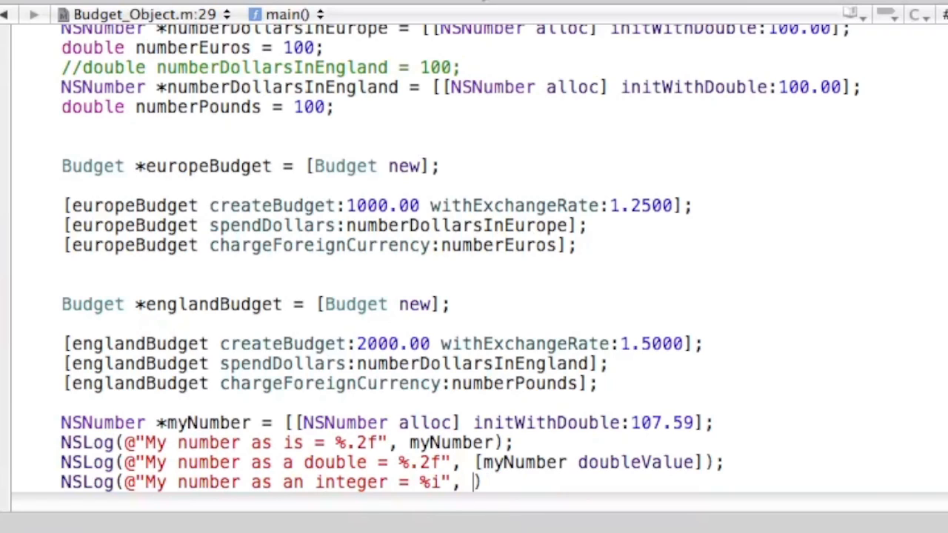
type("myNumber")
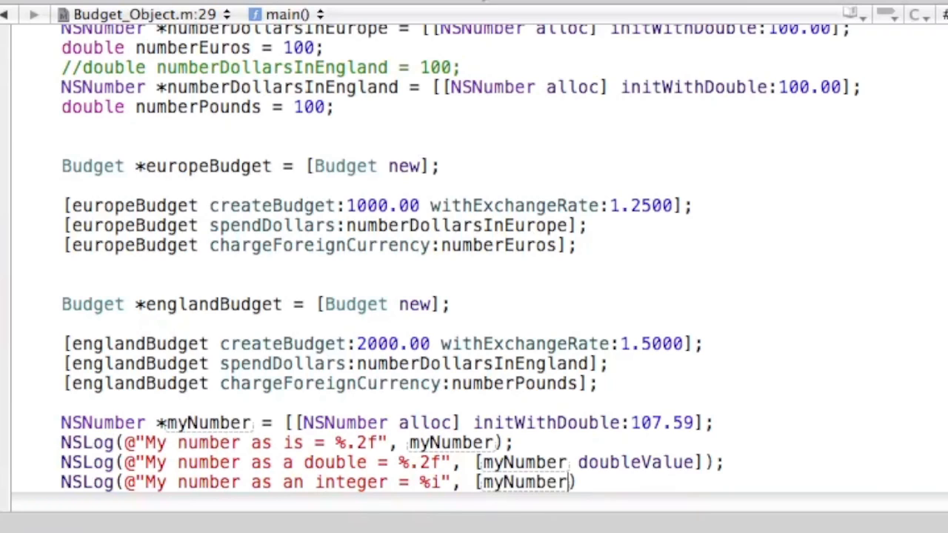
type("intValue];")
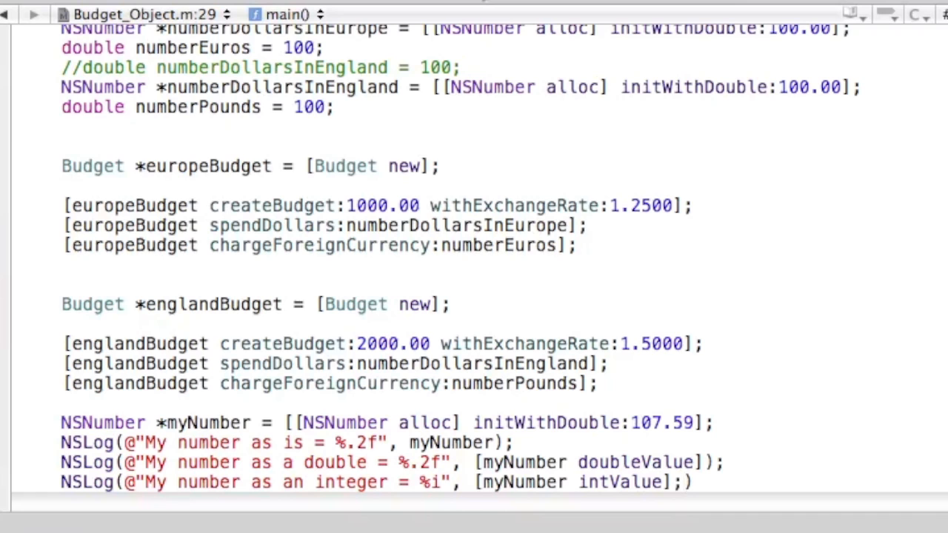
scroll("down", 3)
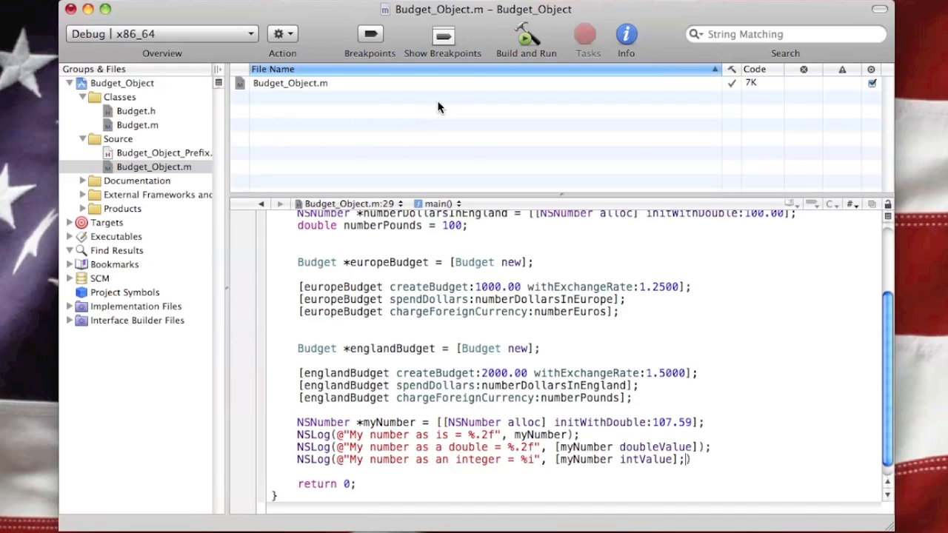
Build and run with Save All, fix the misplaced parenthesis, then rebuild
left_click(526, 37)
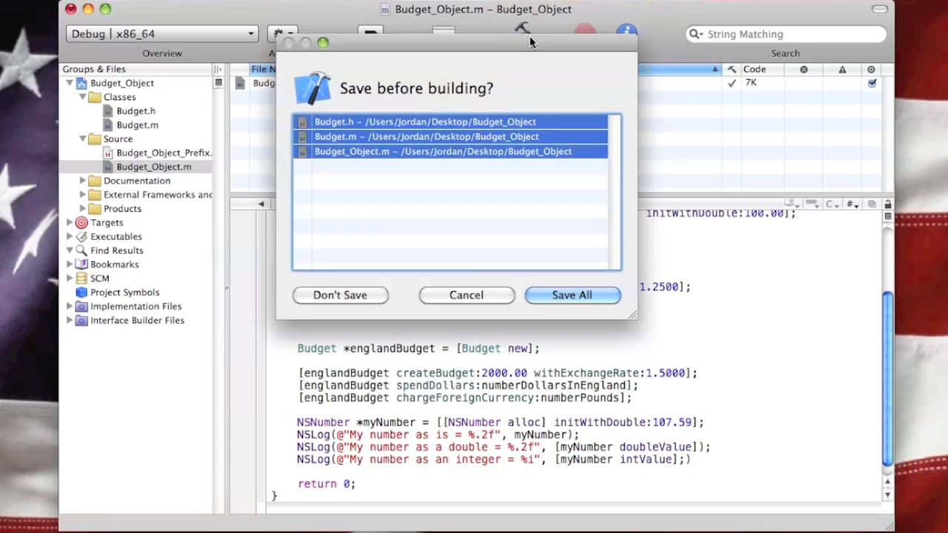
left_click(572, 295)
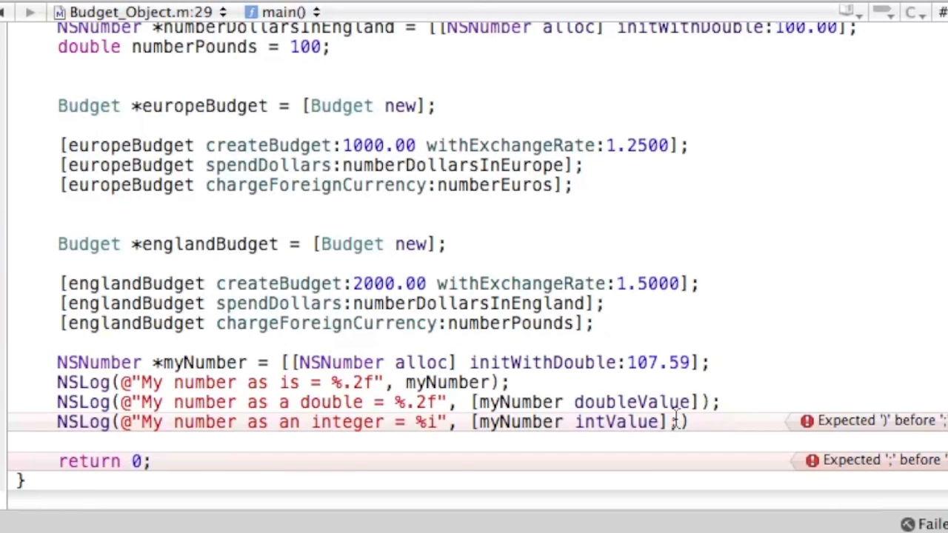
type(")")
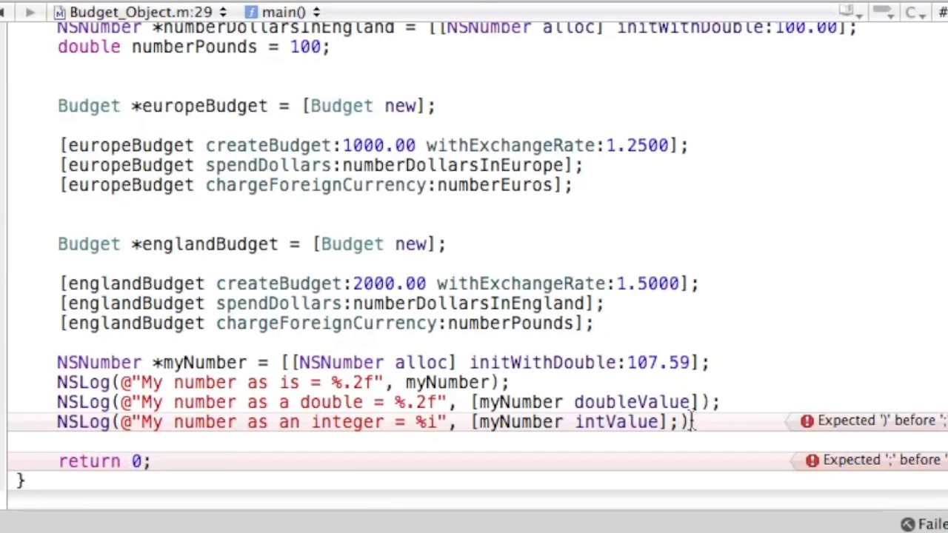
key("BackSpace")
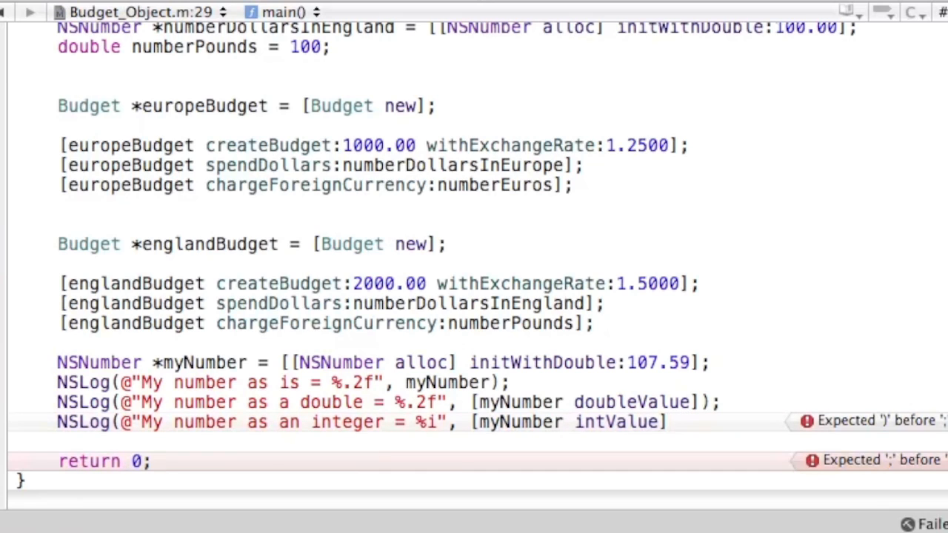
type(");")
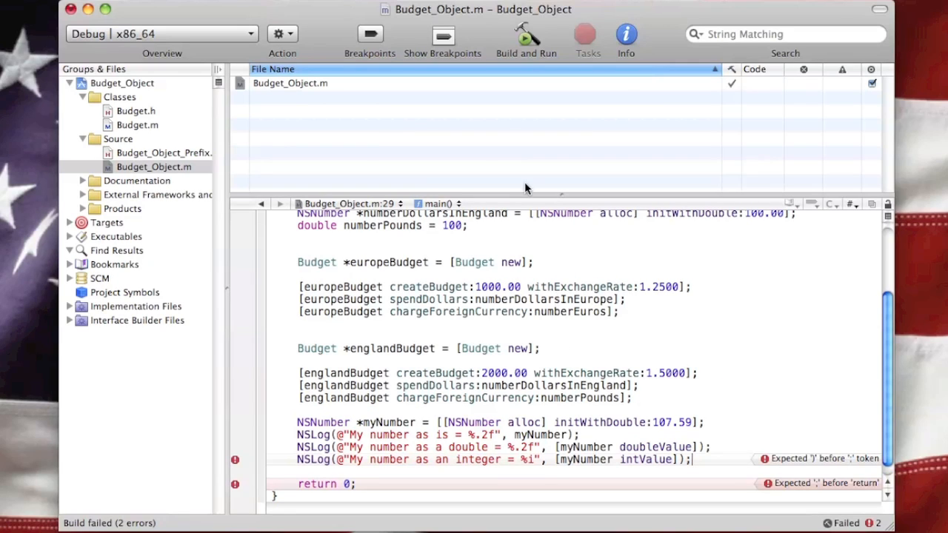
left_click(526, 37)
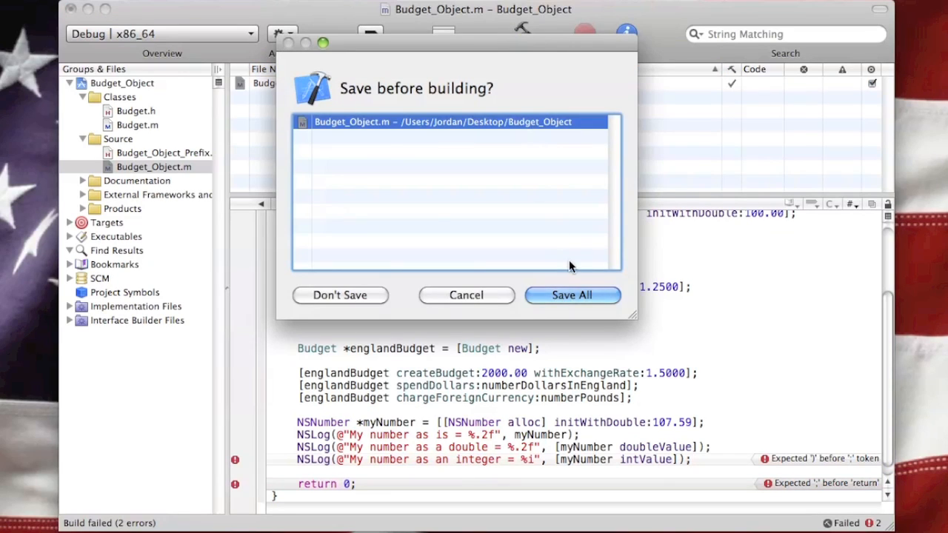
left_click(572, 295)
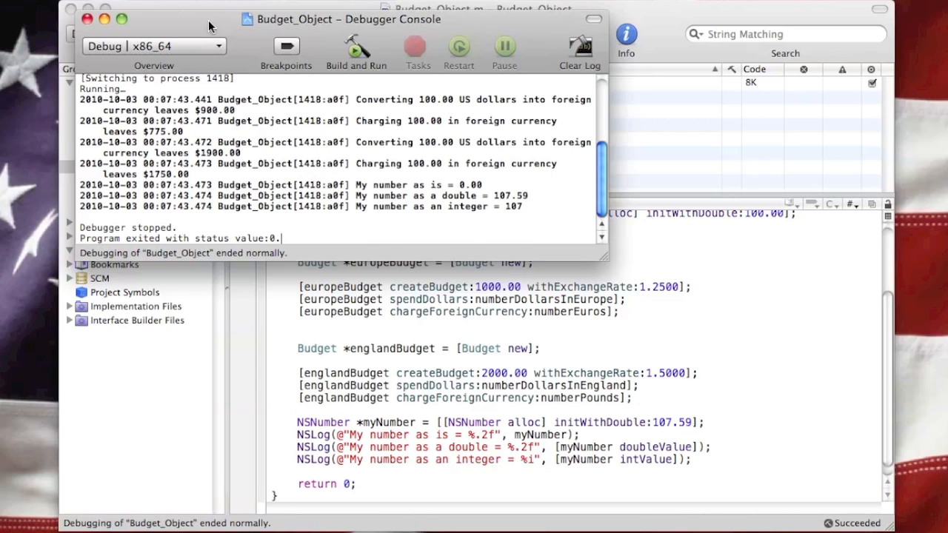
mouse_move(270, 180)
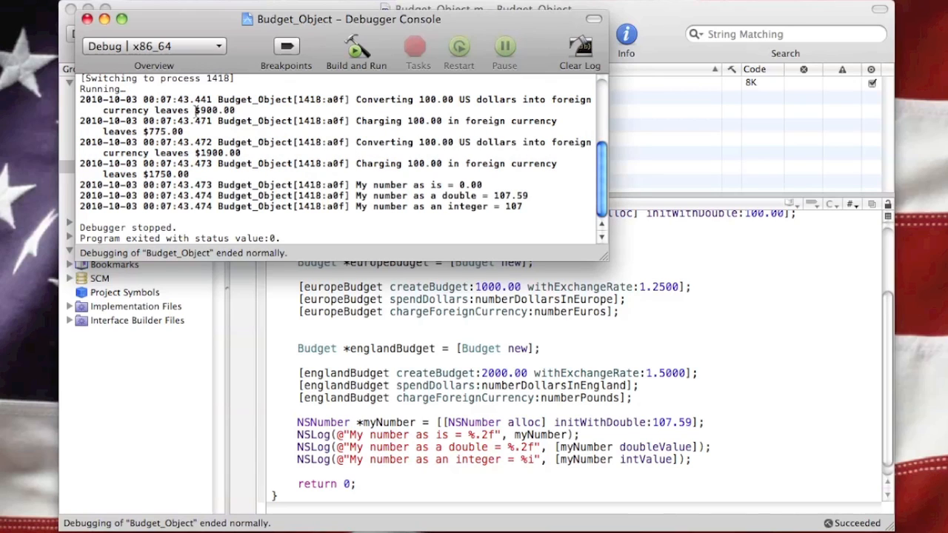
mouse_move(156, 22)
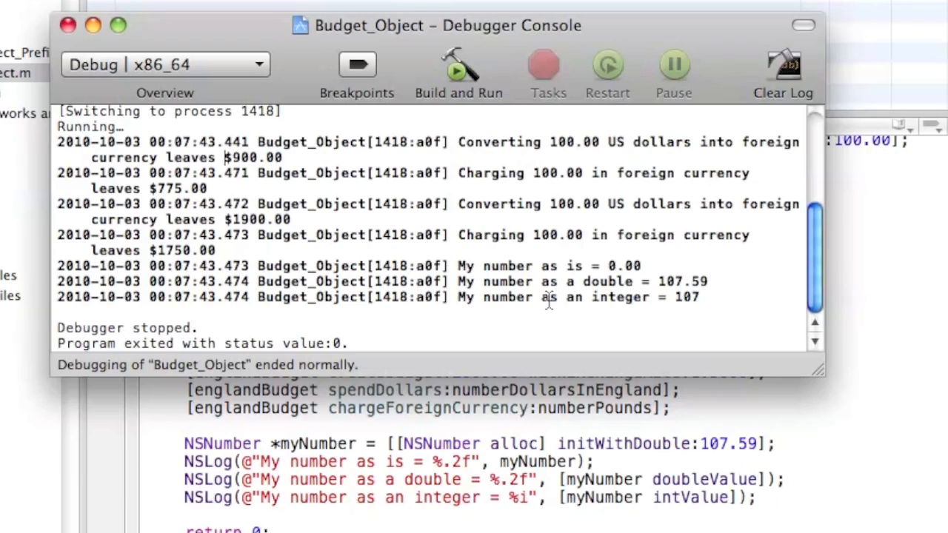
mouse_move(519, 478)
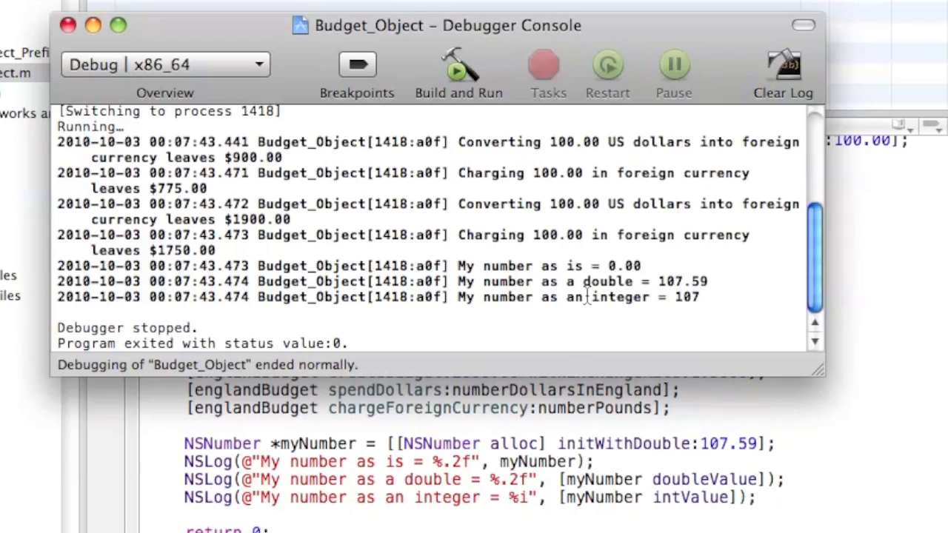
Select the unconverted 0.00 myNumber value in the debugger console output
double_click(624, 265)
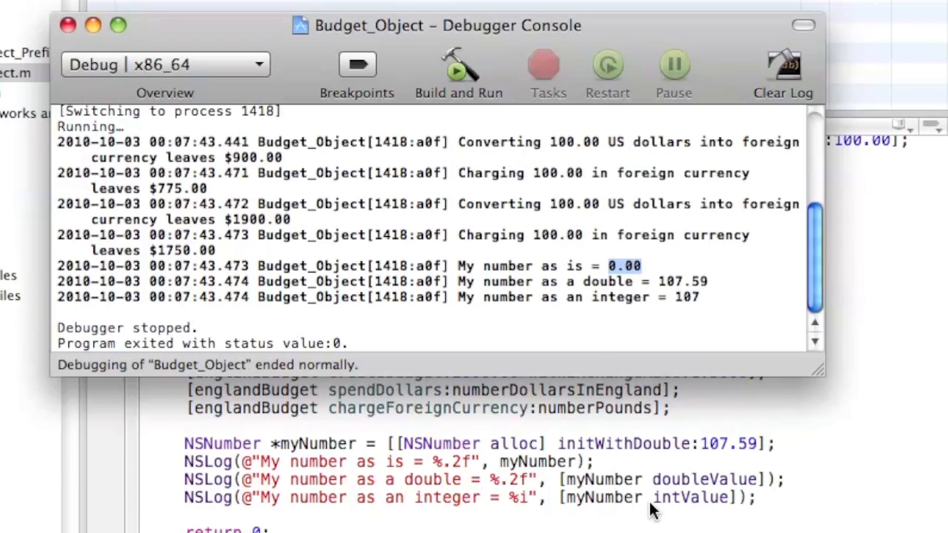
mouse_move(667, 296)
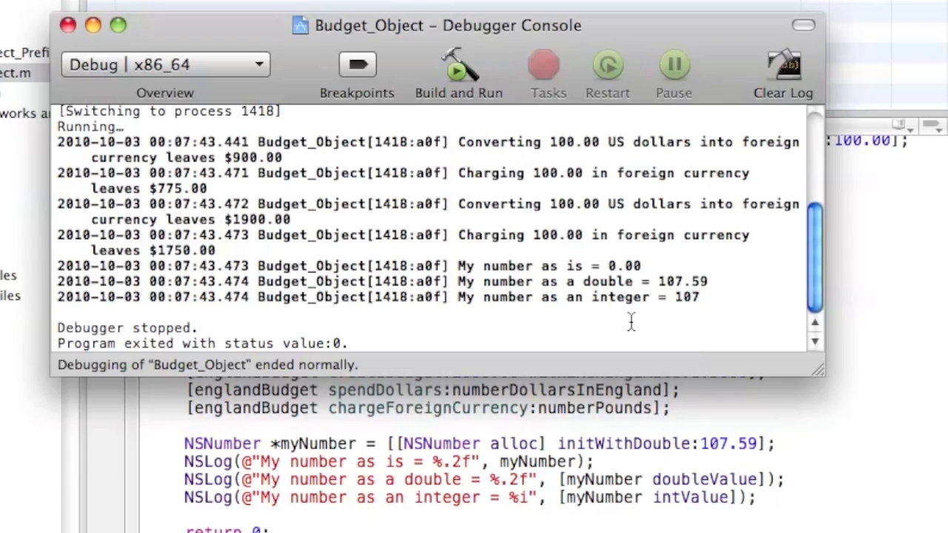
mouse_move(674, 301)
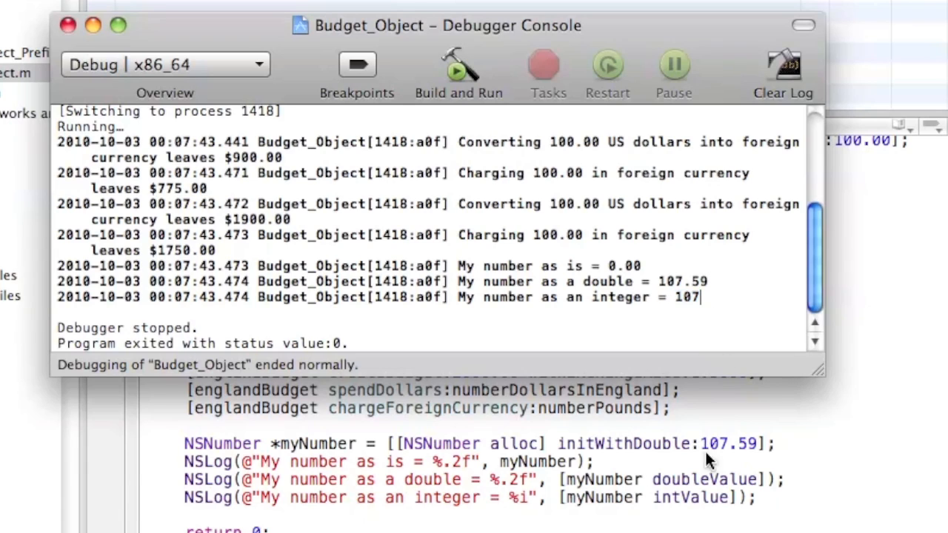
mouse_move(607, 474)
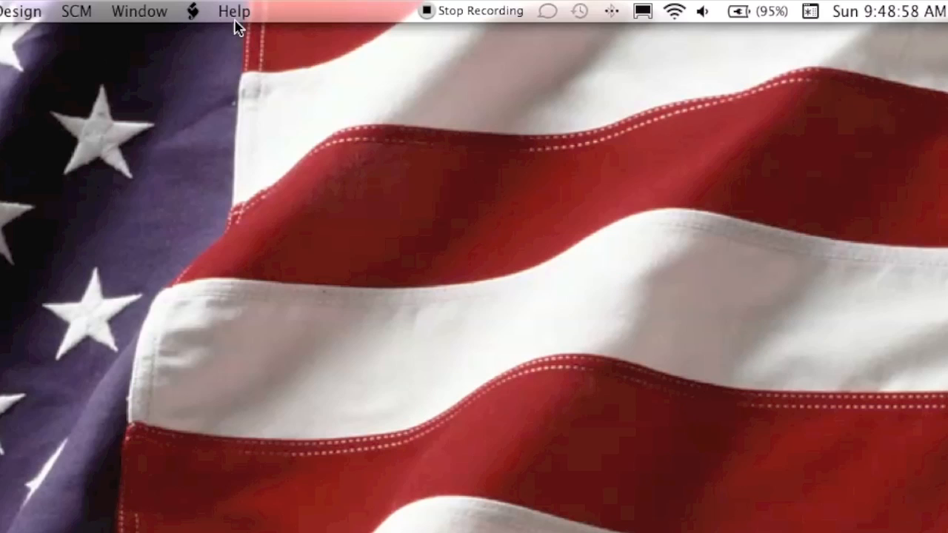
Open the developer documentation and search for NSNumber
left_click(233, 11)
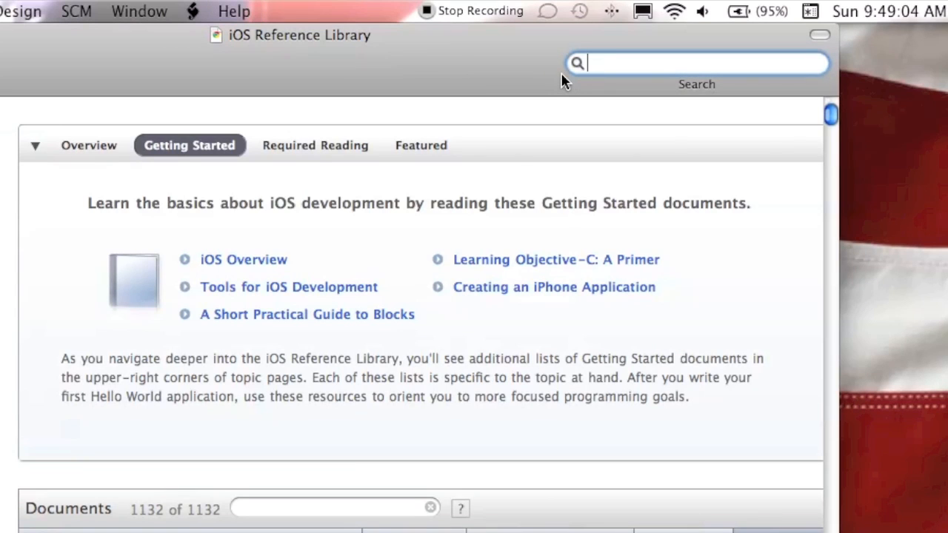
type("NSNumber")
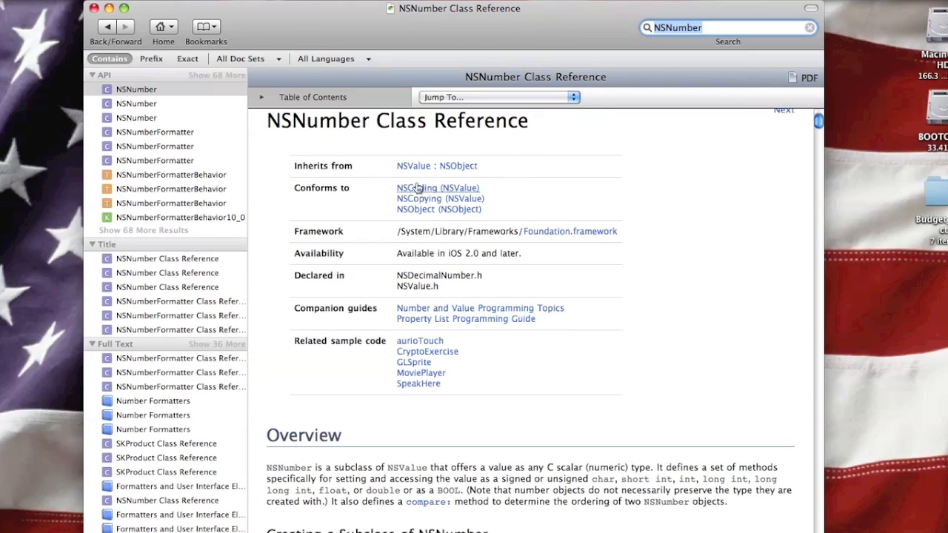
mouse_move(385, 194)
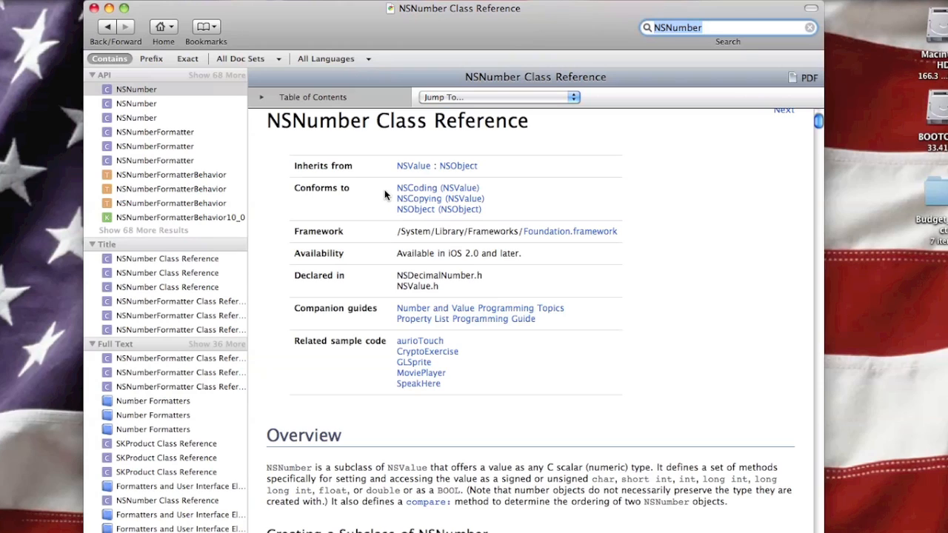
mouse_move(353, 283)
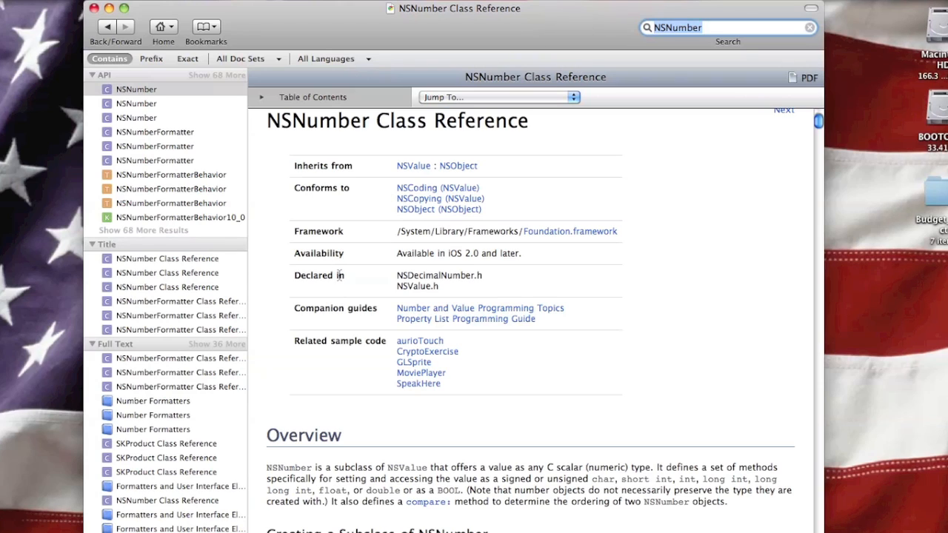
Scroll the NSNumber Class Reference down to the numberWithDouble: and numberWithFloat: entries
scroll("down", 3)
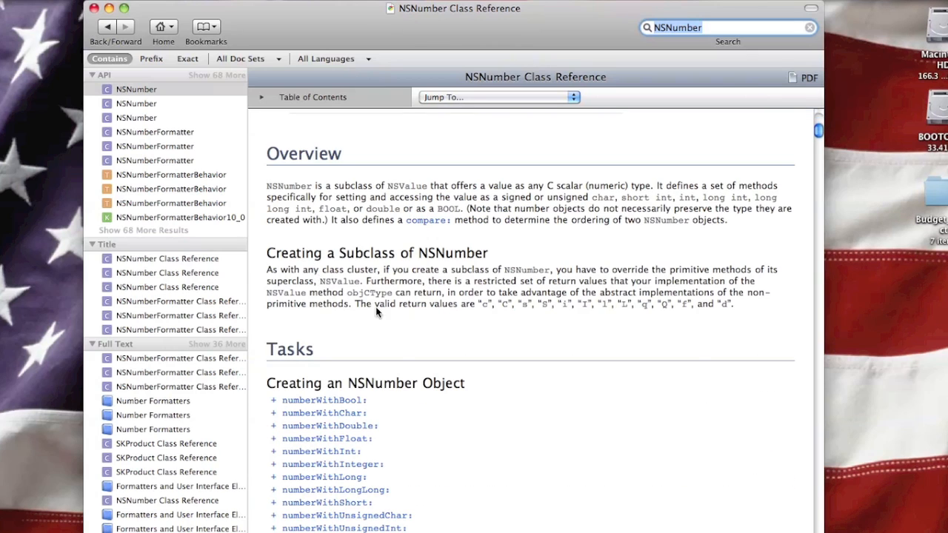
scroll("down", 3)
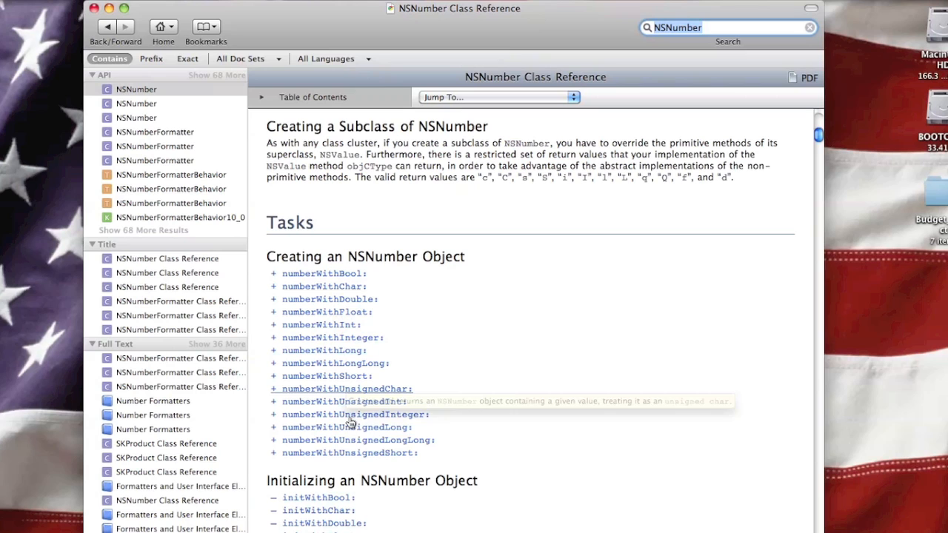
scroll("down", 3)
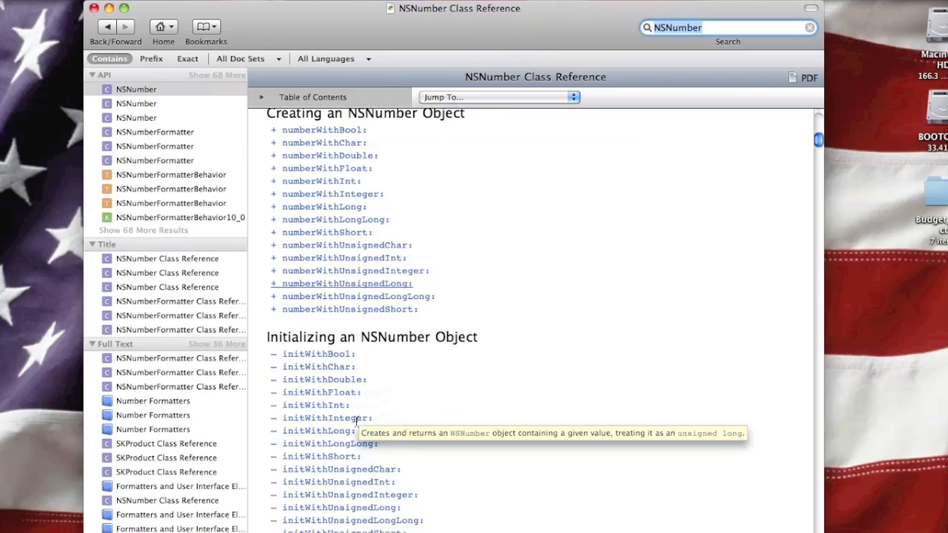
scroll("down", 3)
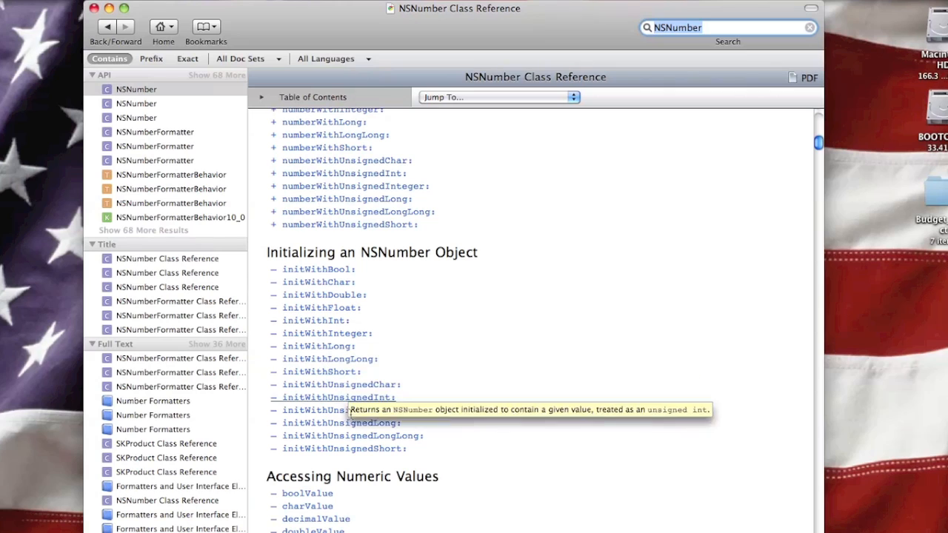
mouse_move(472, 433)
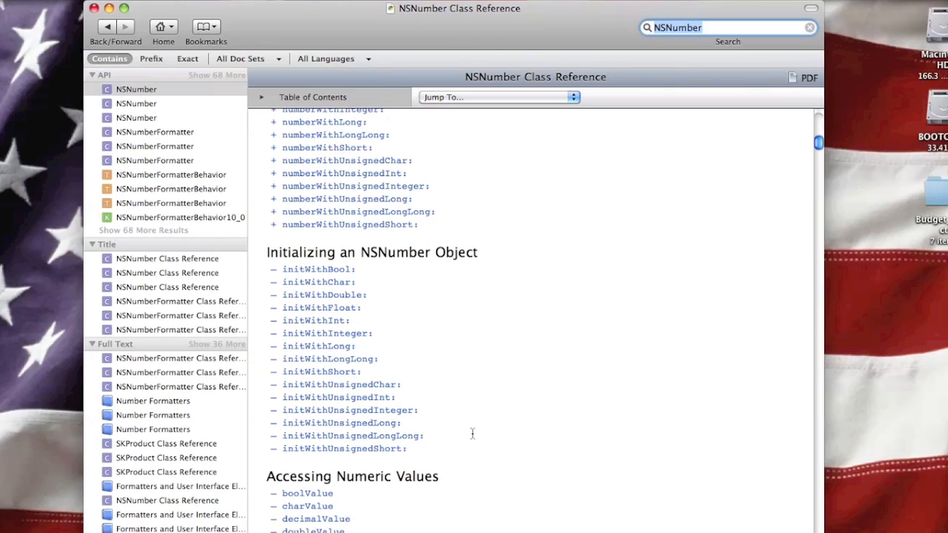
mouse_move(447, 433)
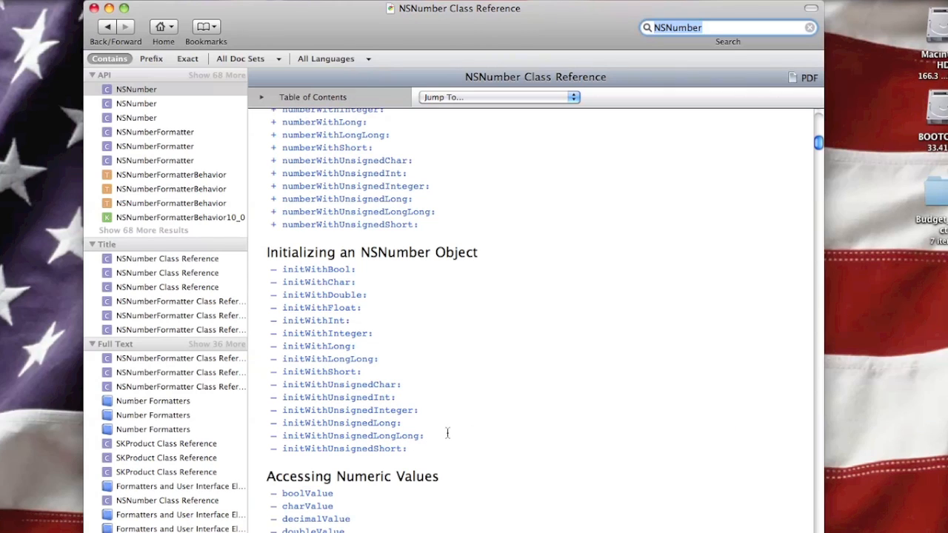
mouse_move(669, 183)
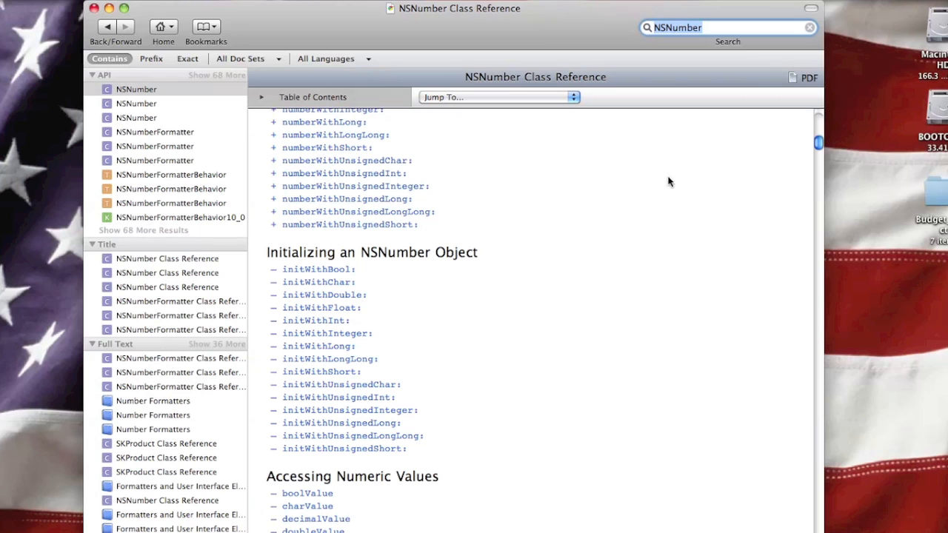
scroll("down", 3)
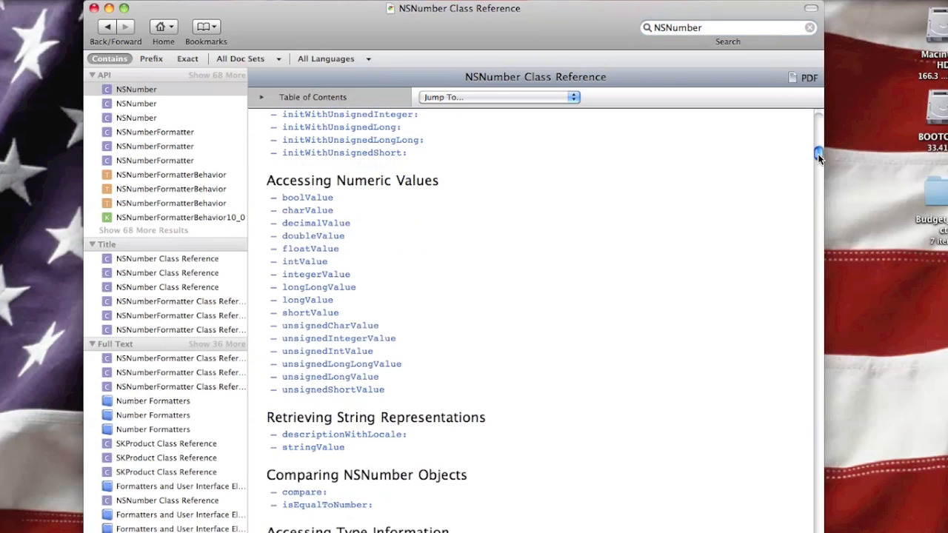
scroll("down", 3)
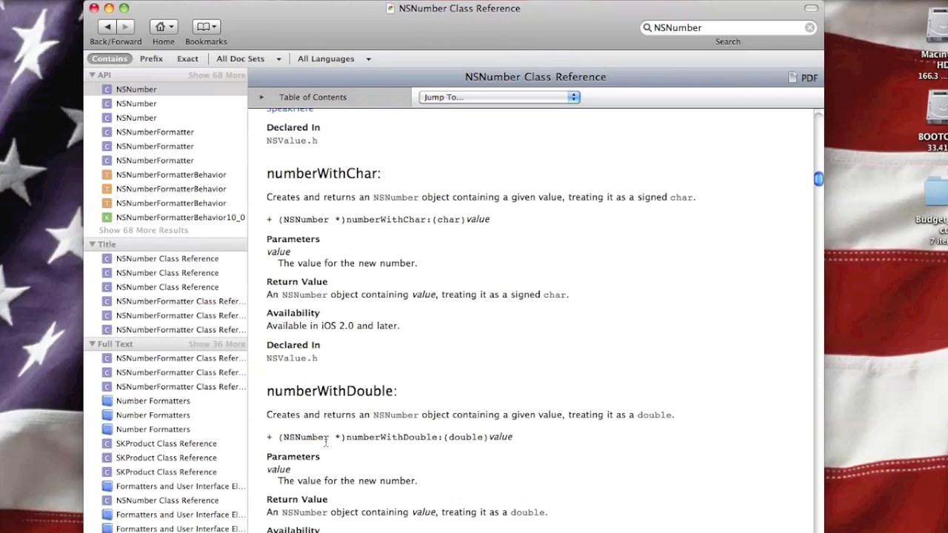
mouse_move(387, 466)
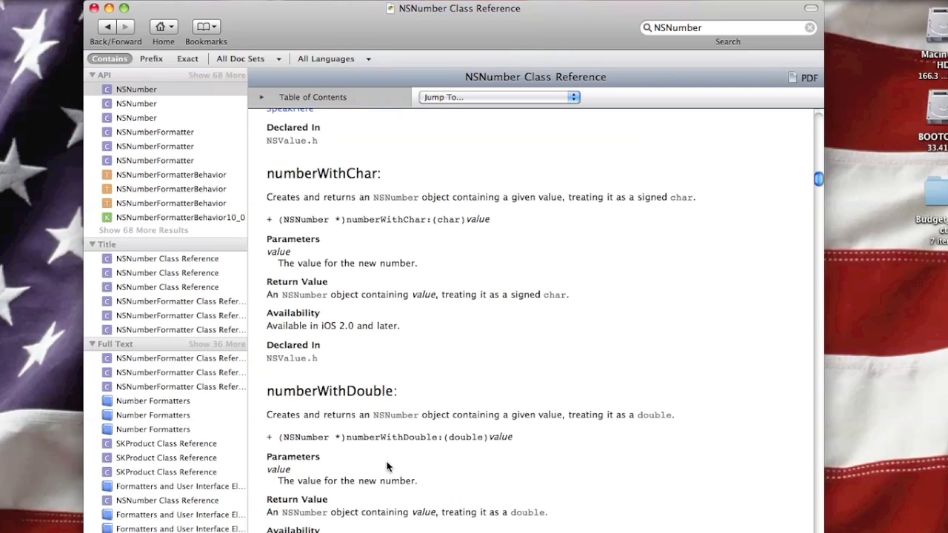
scroll("down", 3)
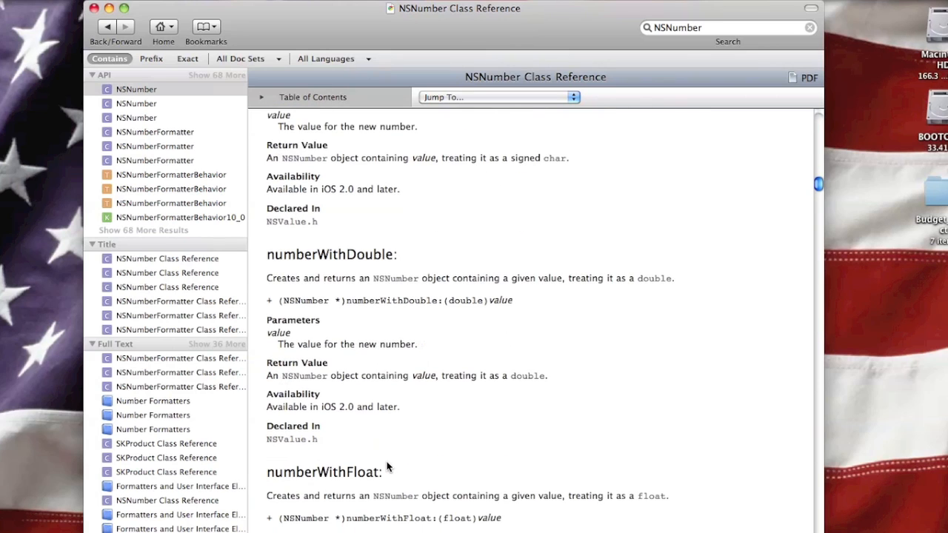
scroll("down", 3)
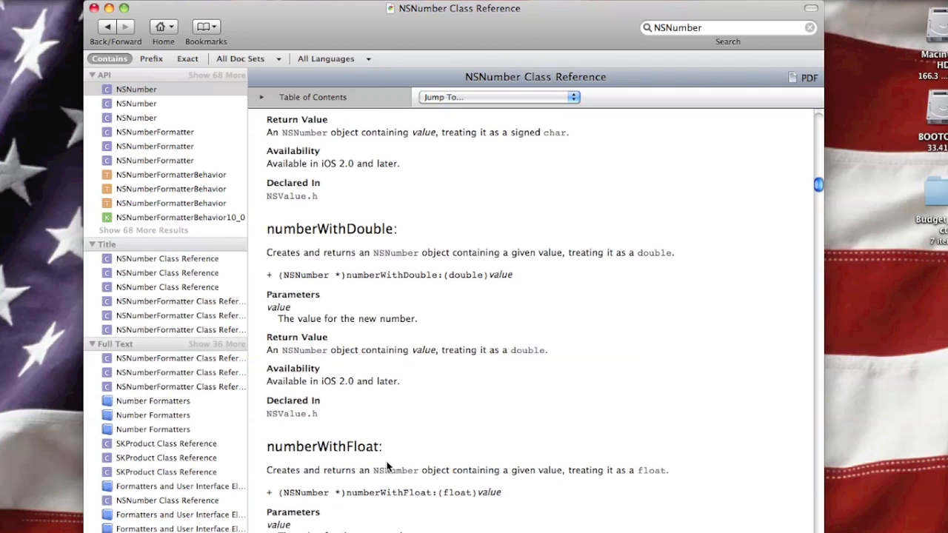
scroll("down", 3)
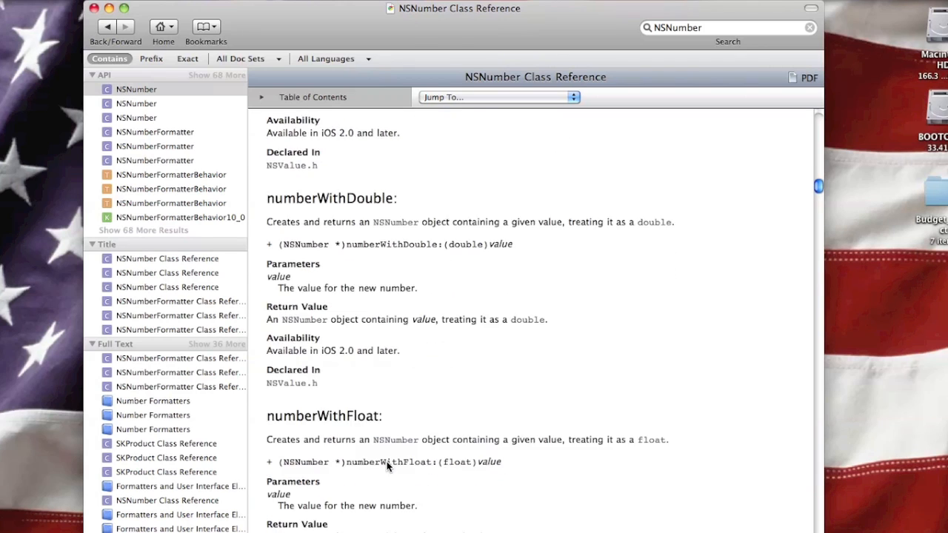
scroll("down", 3)
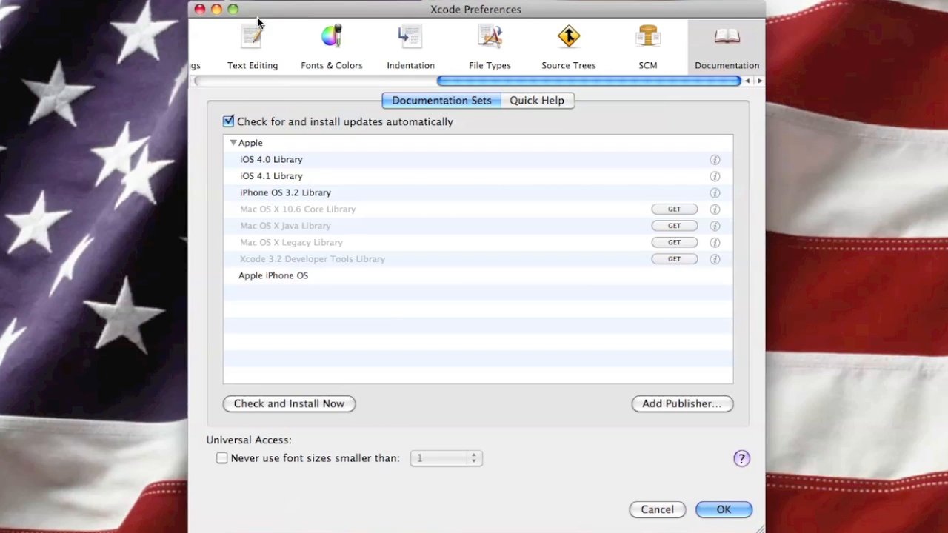
mouse_move(334, 177)
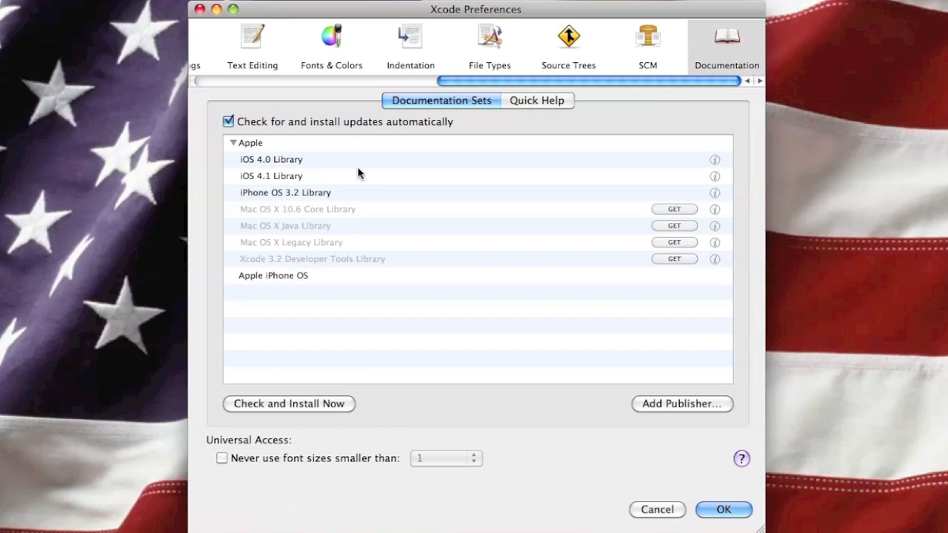
mouse_move(335, 218)
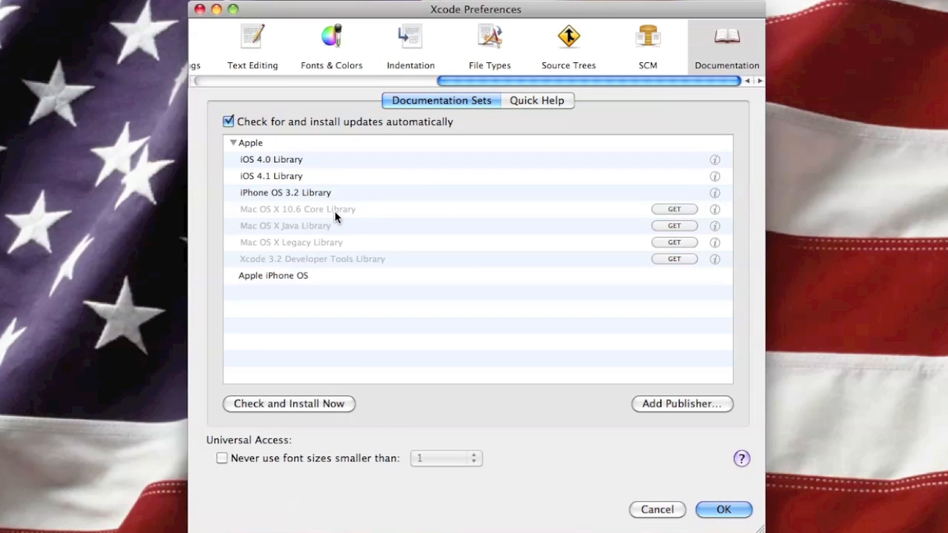
mouse_move(673, 218)
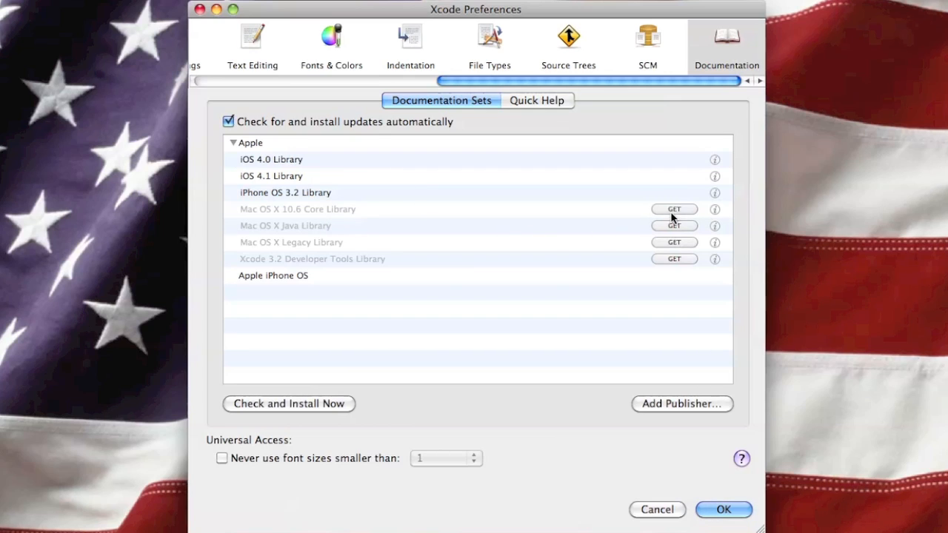
mouse_move(578, 217)
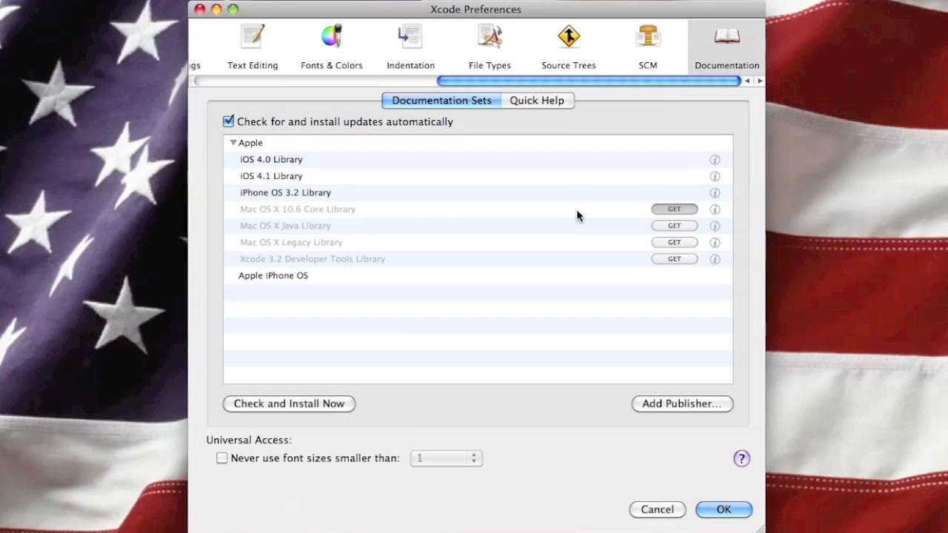
Start downloading the Mac OS X 10.6 Core Library documentation set from Documentation preferences
left_click(674, 209)
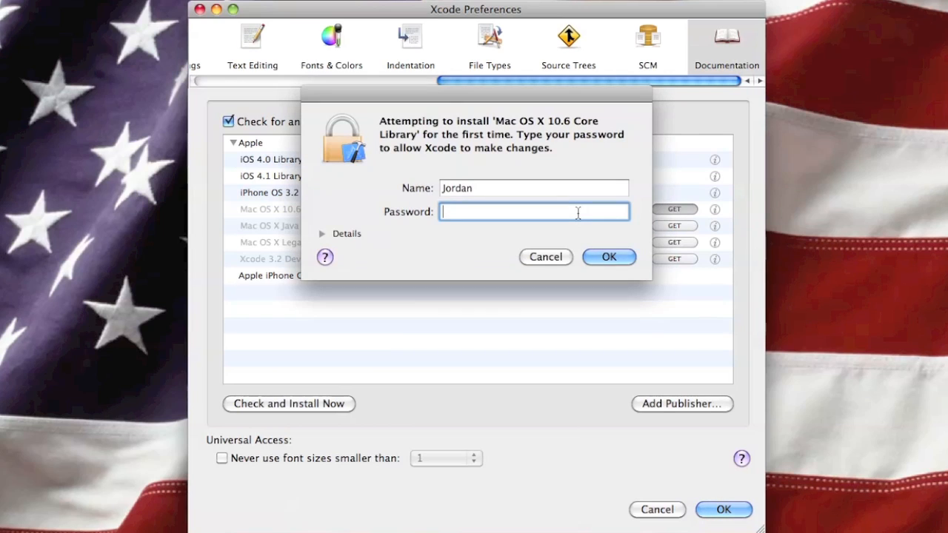